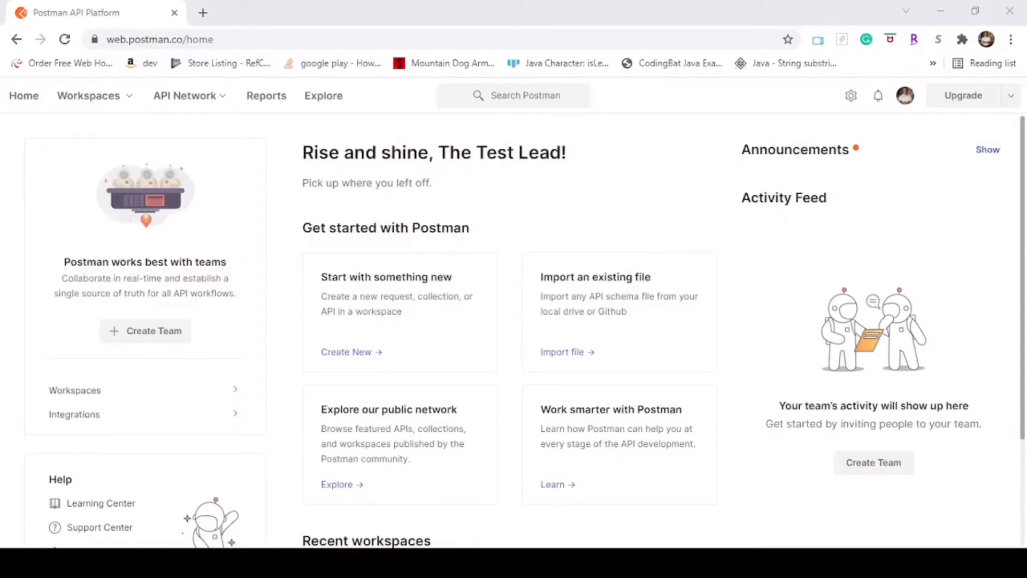
mouse_move(707, 42)
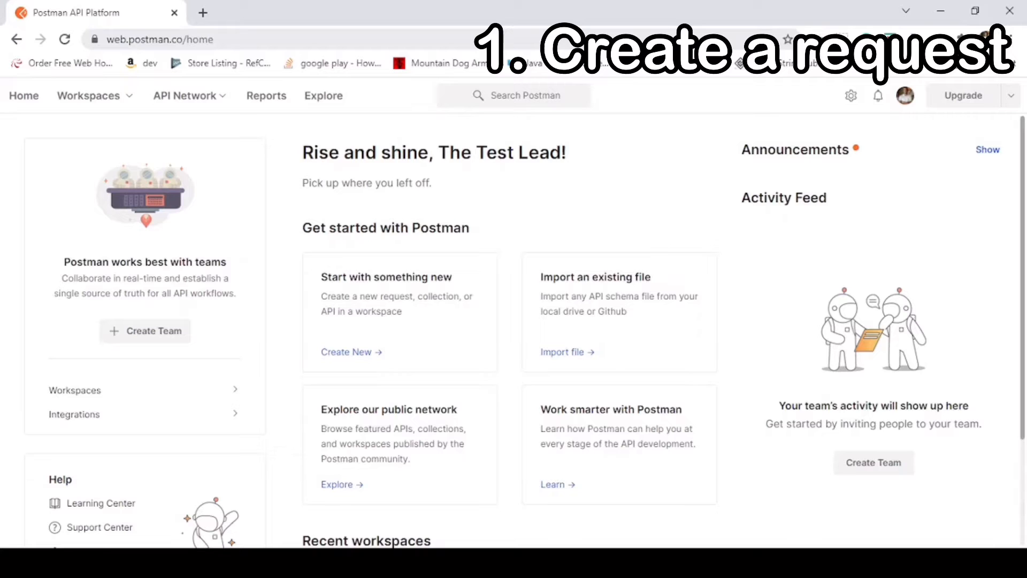
mouse_move(98, 7)
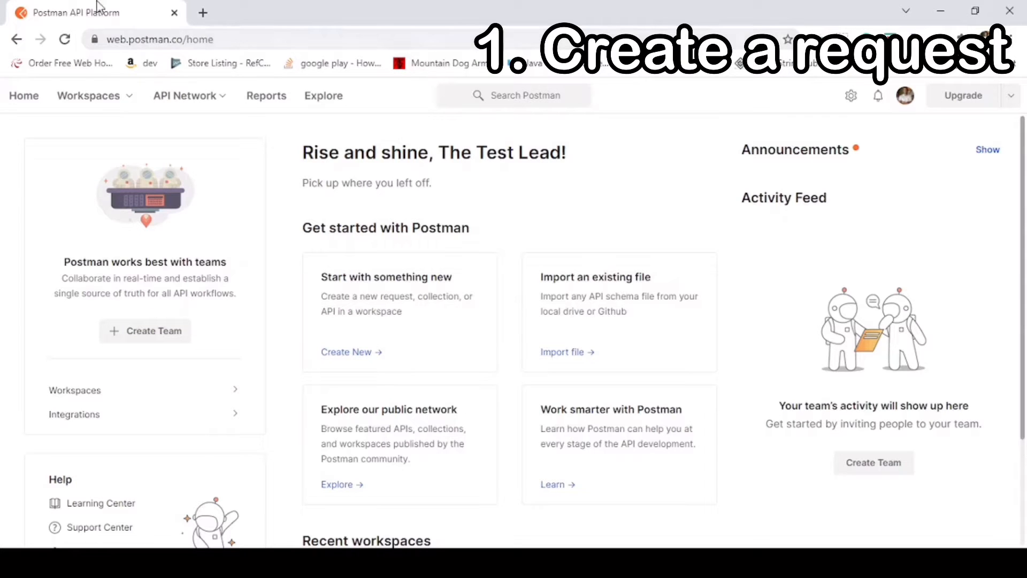
Switch from the home page into My Workspace via the Workspaces menu.
left_click(88, 95)
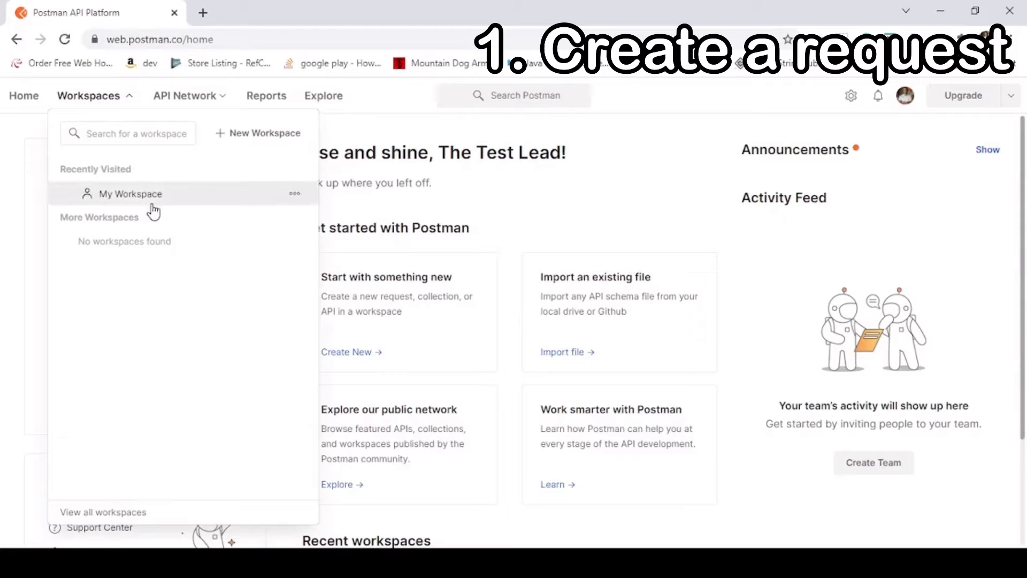
left_click(129, 194)
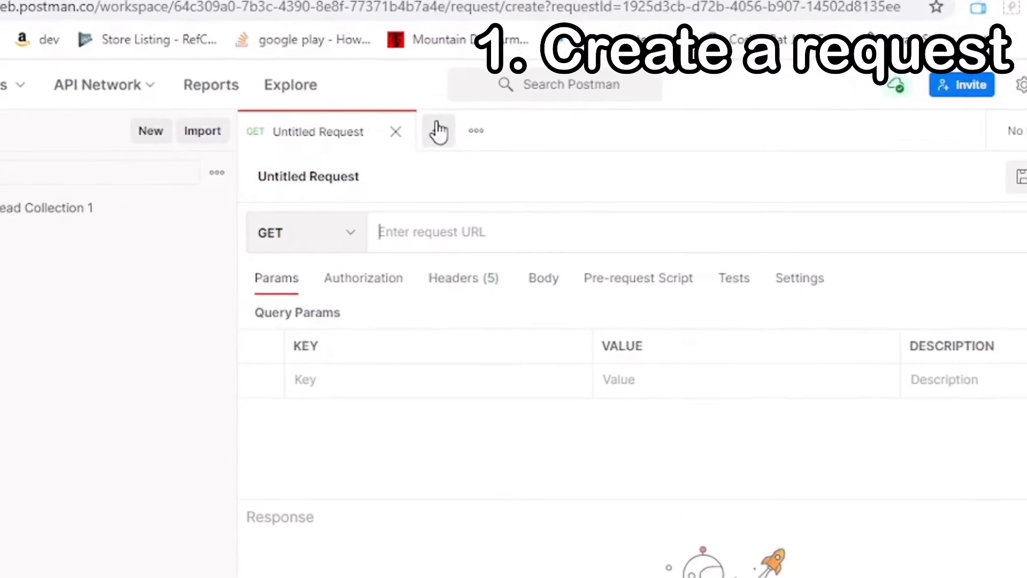
Start a new untitled request and keep its method as GET.
left_click(437, 130)
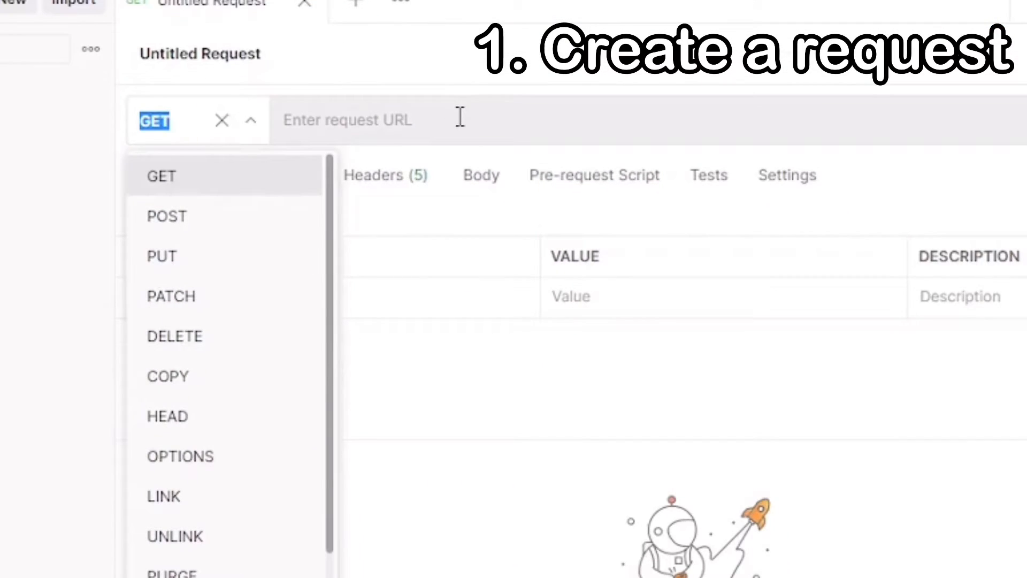
left_click(161, 176)
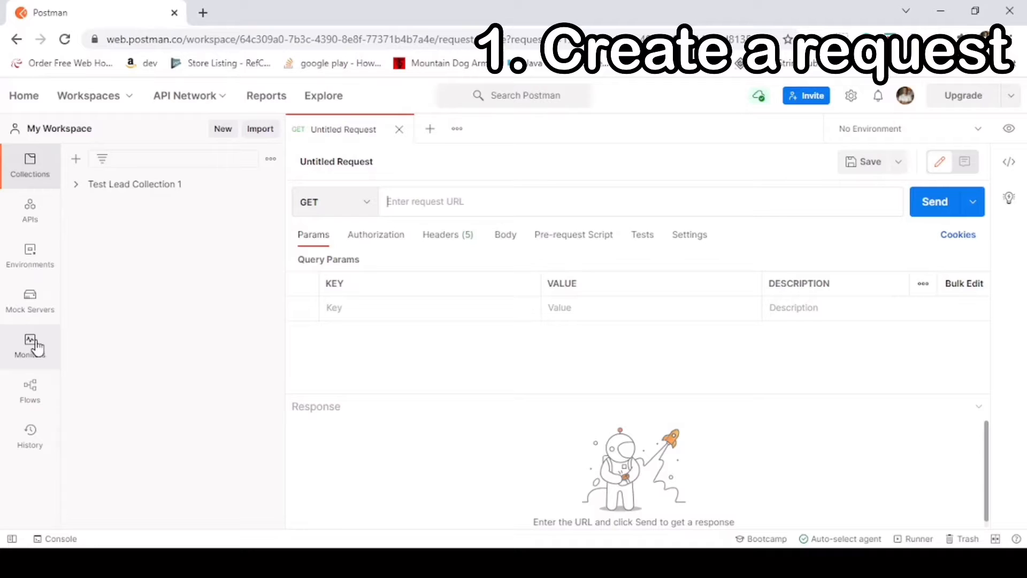
mouse_move(559, 200)
type("https://jsonplaceholder.typicode.com/users")
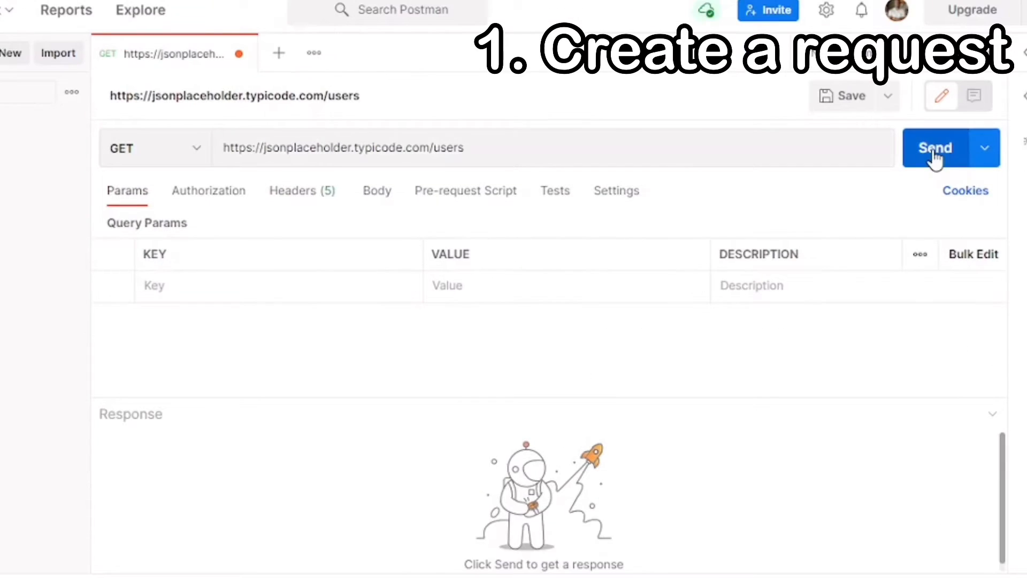
left_click(935, 148)
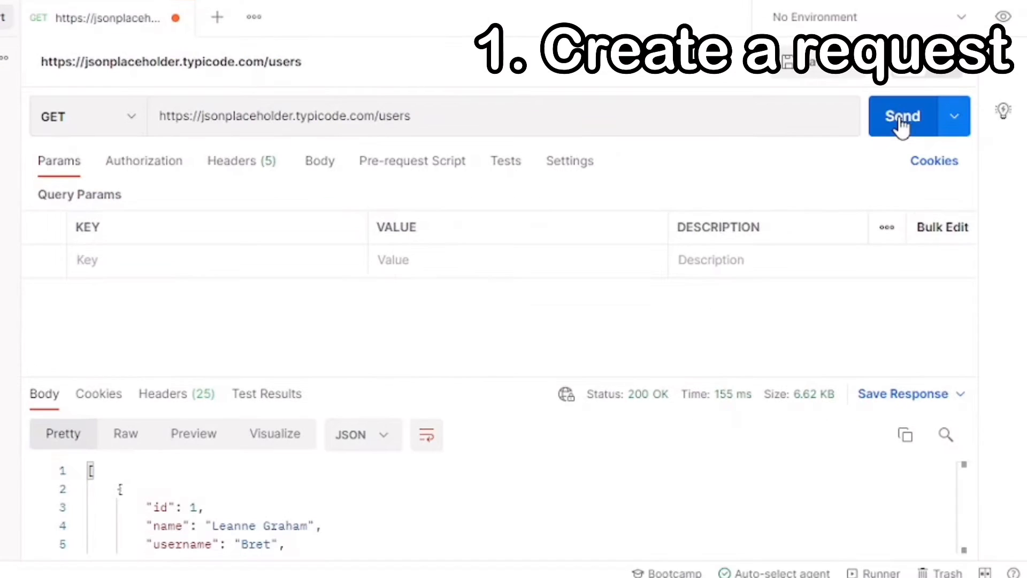
mouse_move(616, 420)
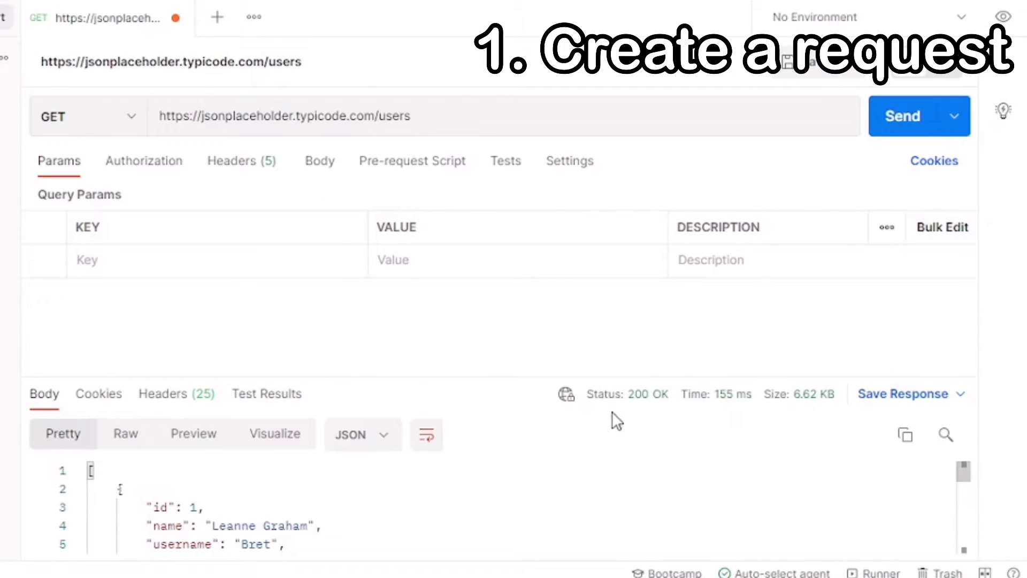
mouse_move(638, 394)
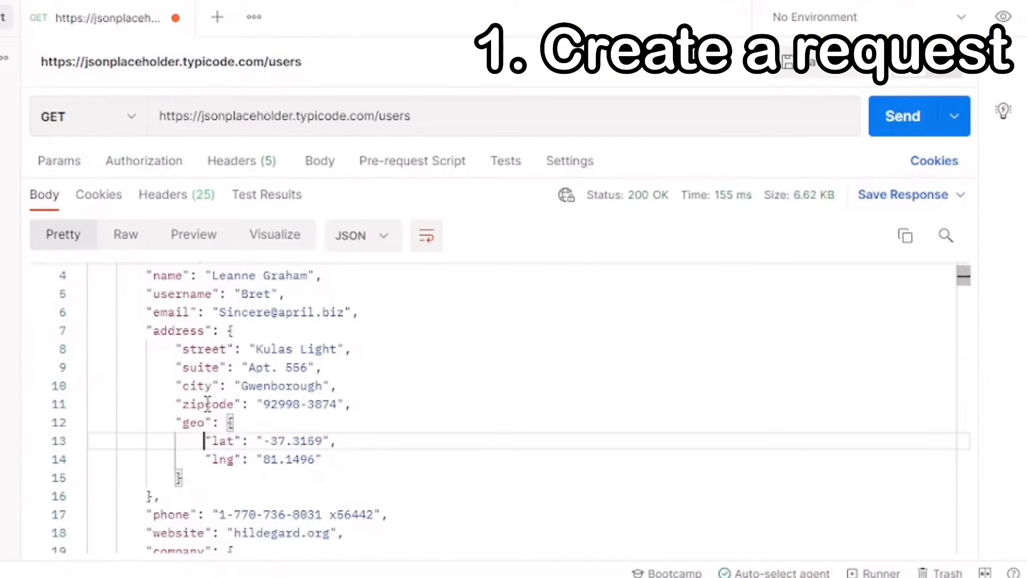
scroll("up", 3)
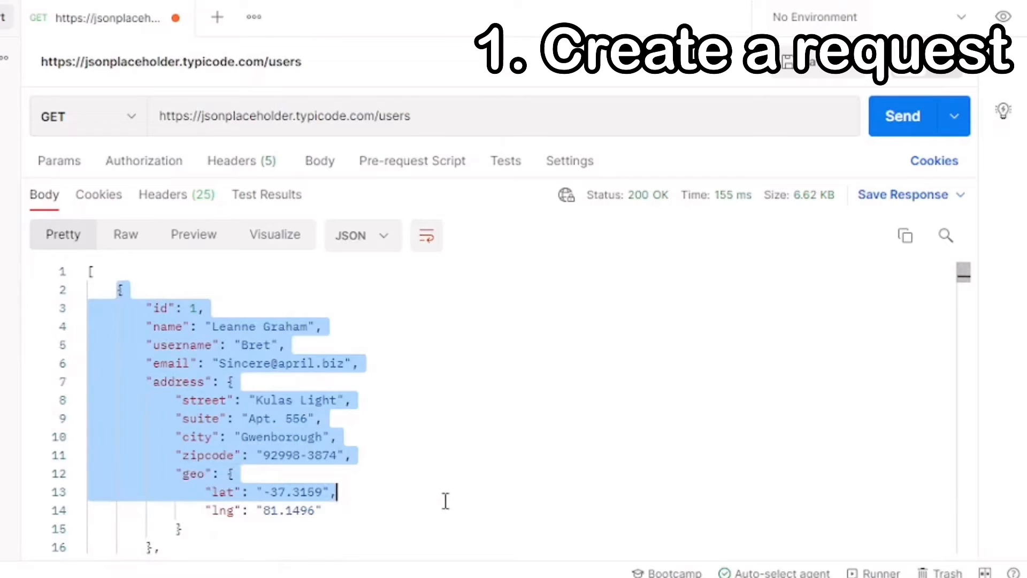
scroll("down", 3)
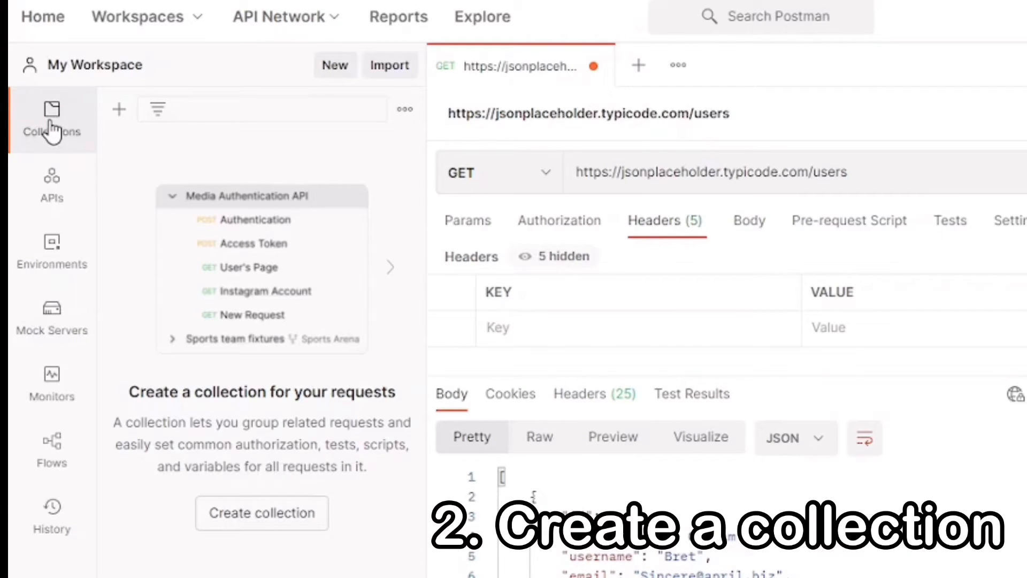
mouse_move(274, 573)
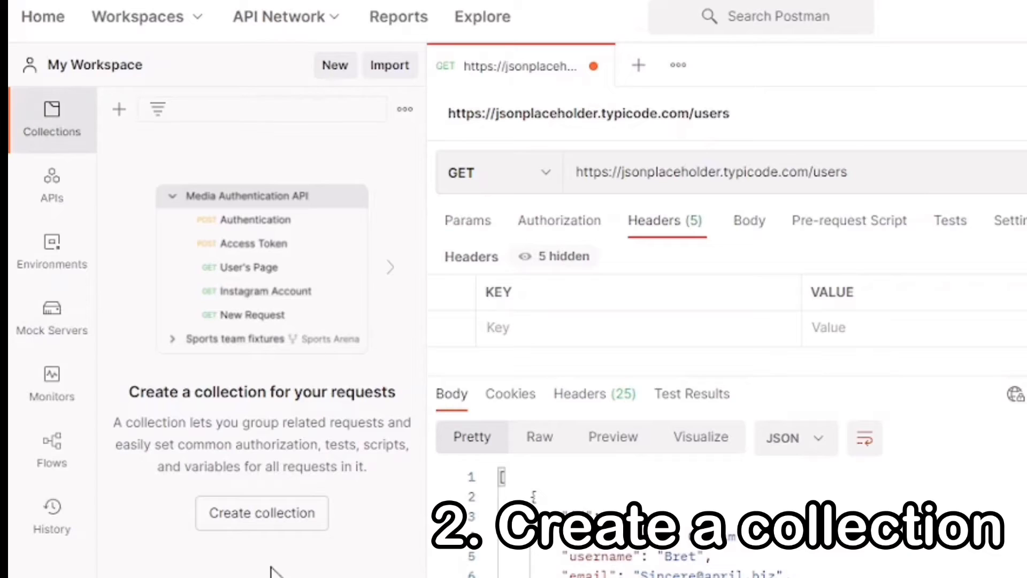
mouse_move(345, 162)
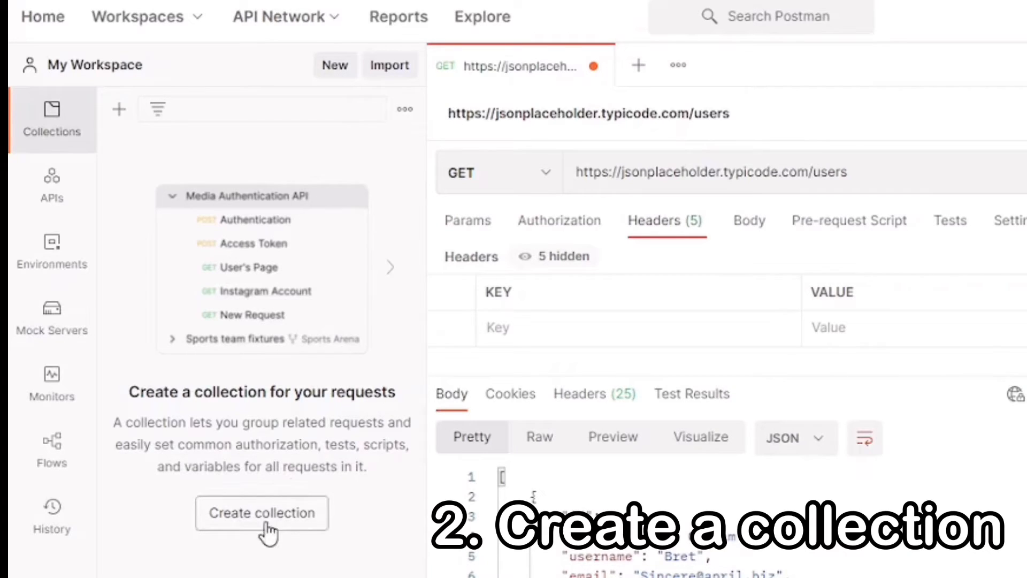
Create a new collection and name it 'The Test Lead Collection'.
left_click(261, 512)
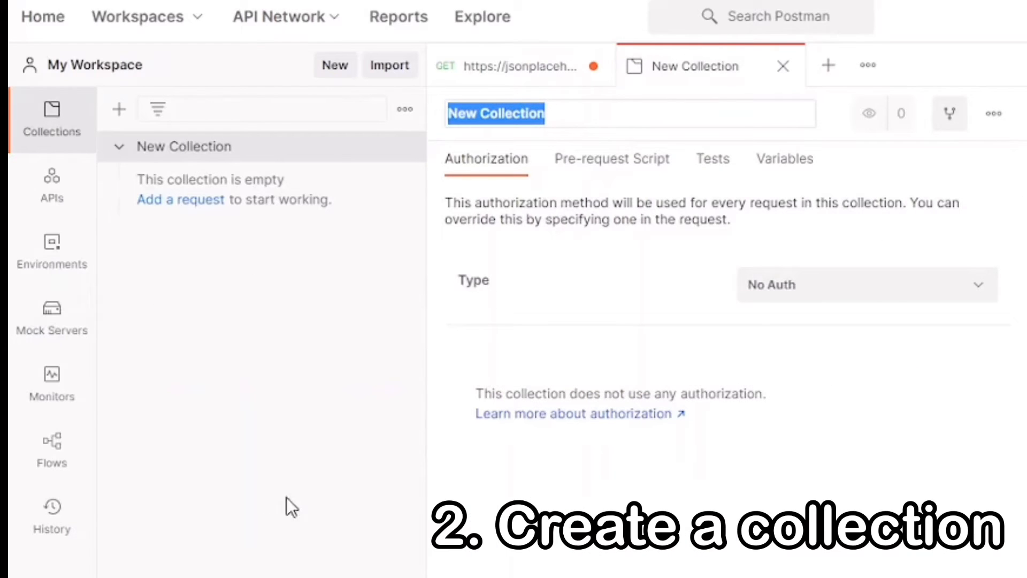
type("T")
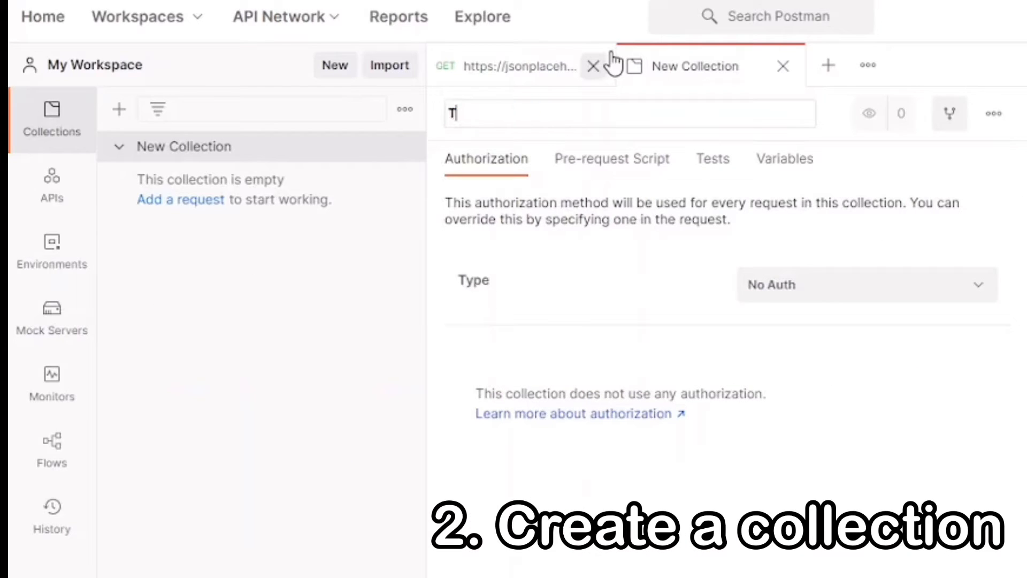
type("he Test")
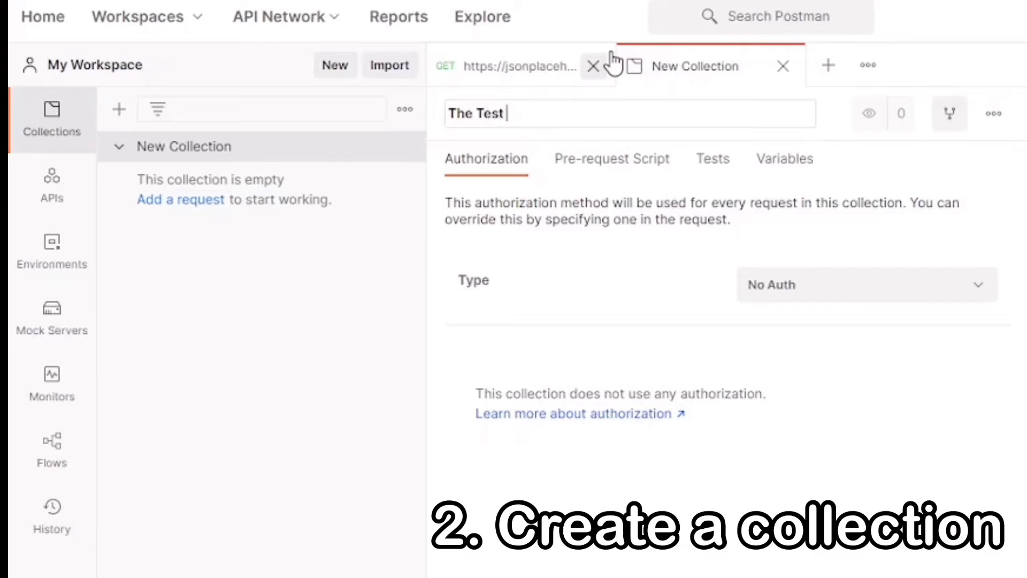
type("Lead C")
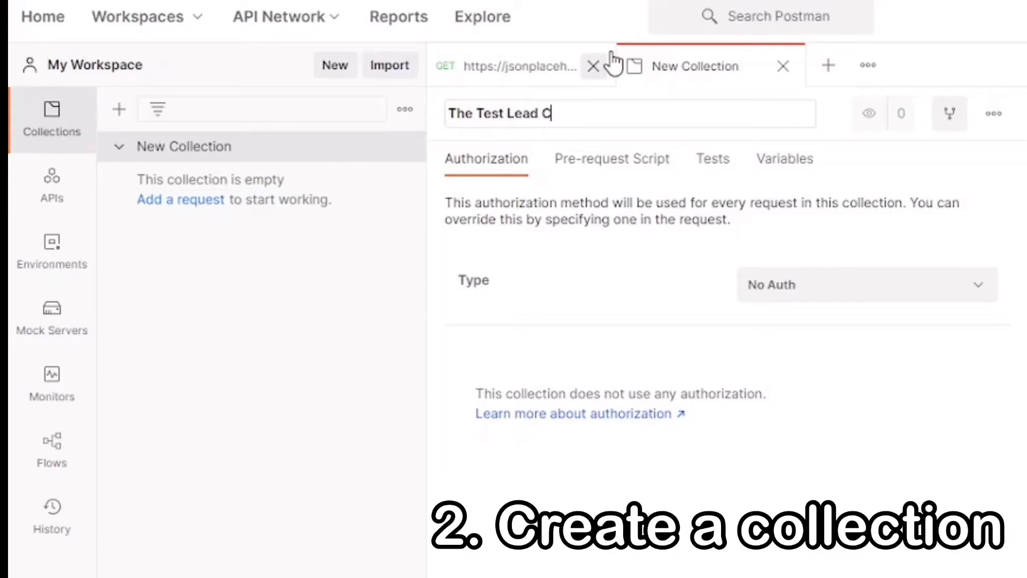
type("ollection")
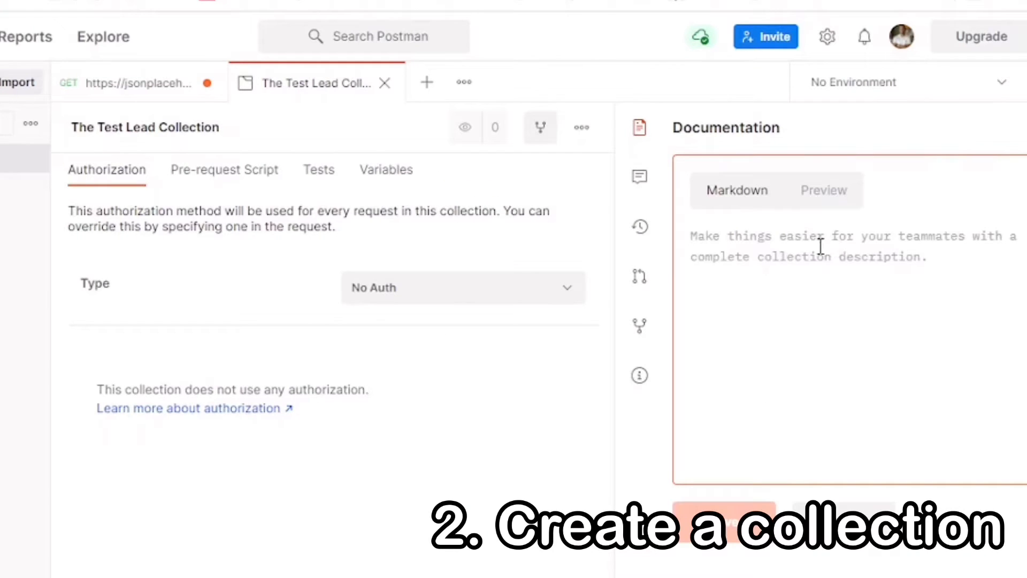
Describe the collection as 'A sample collection created by the Test Lead'.
type("A sample c")
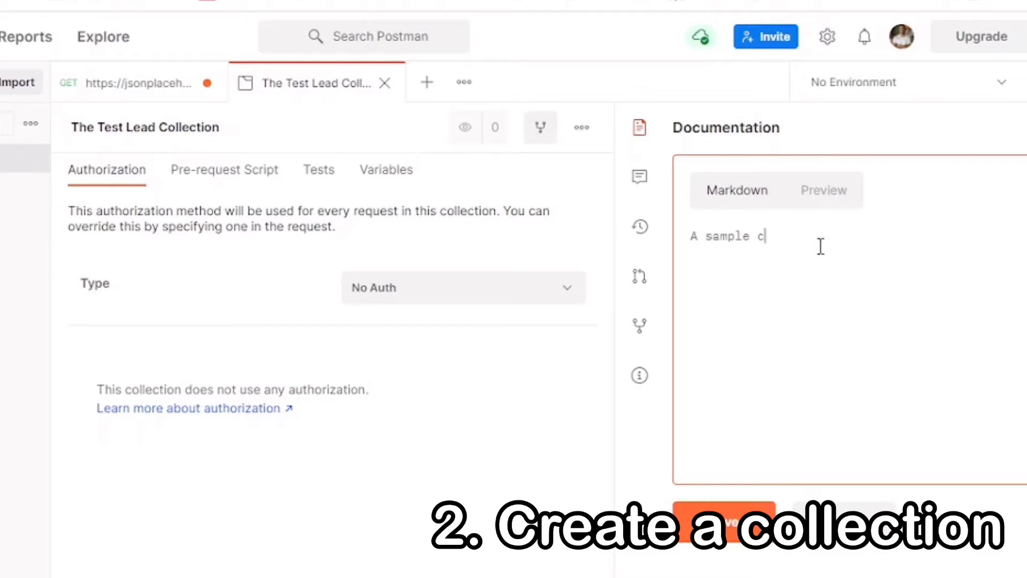
type("ollection")
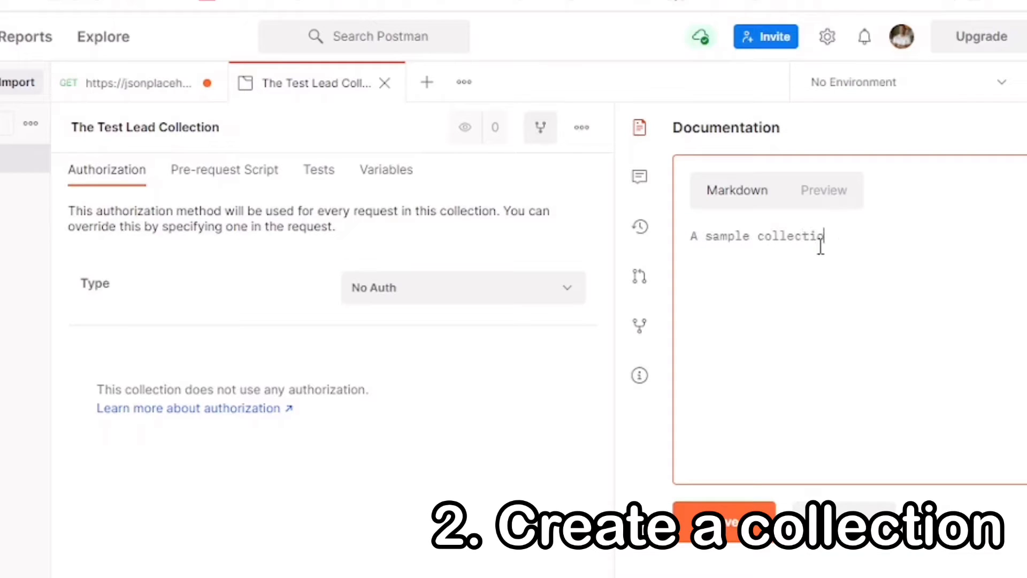
type("created")
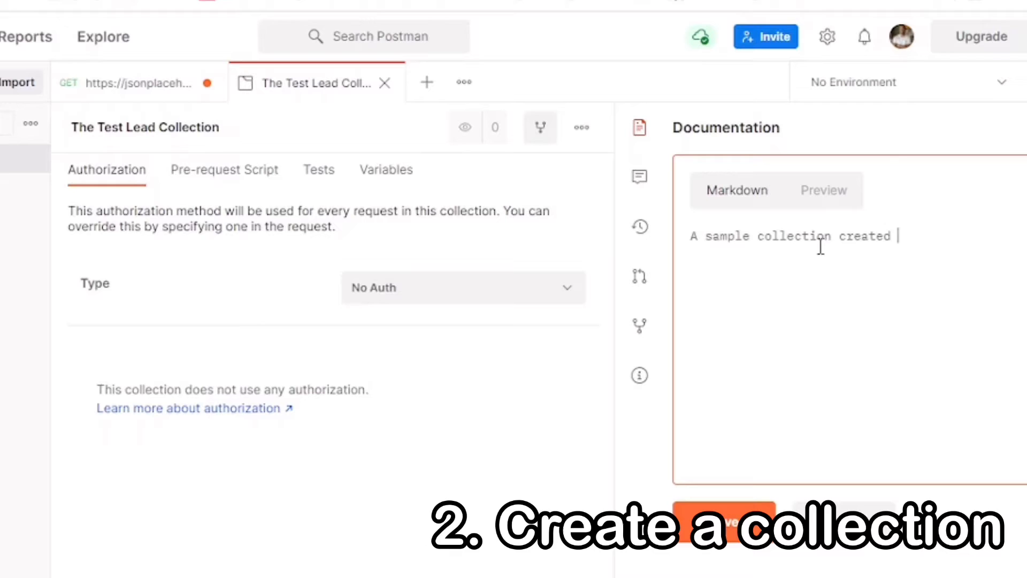
type("by the Test")
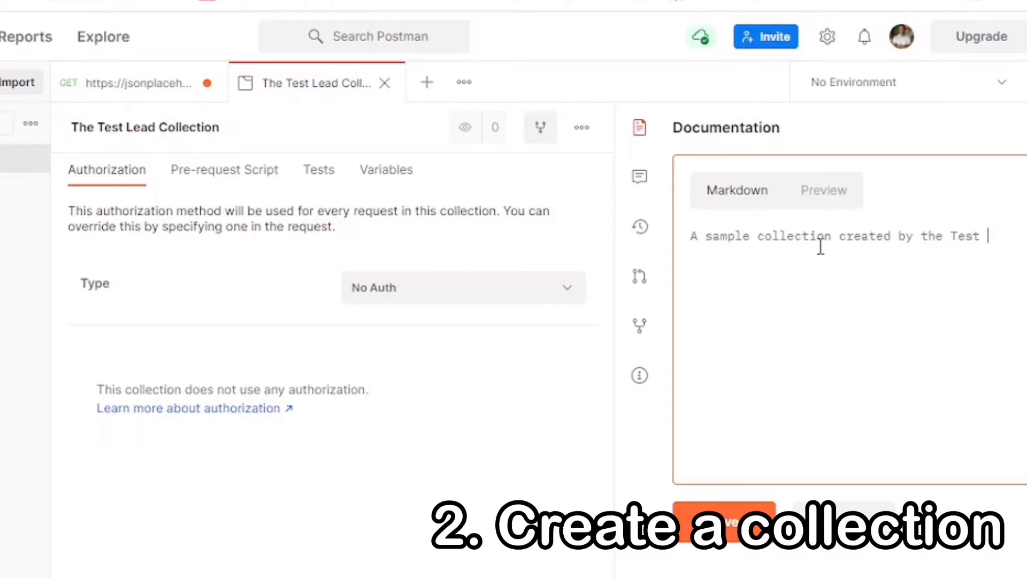
type("LEad")
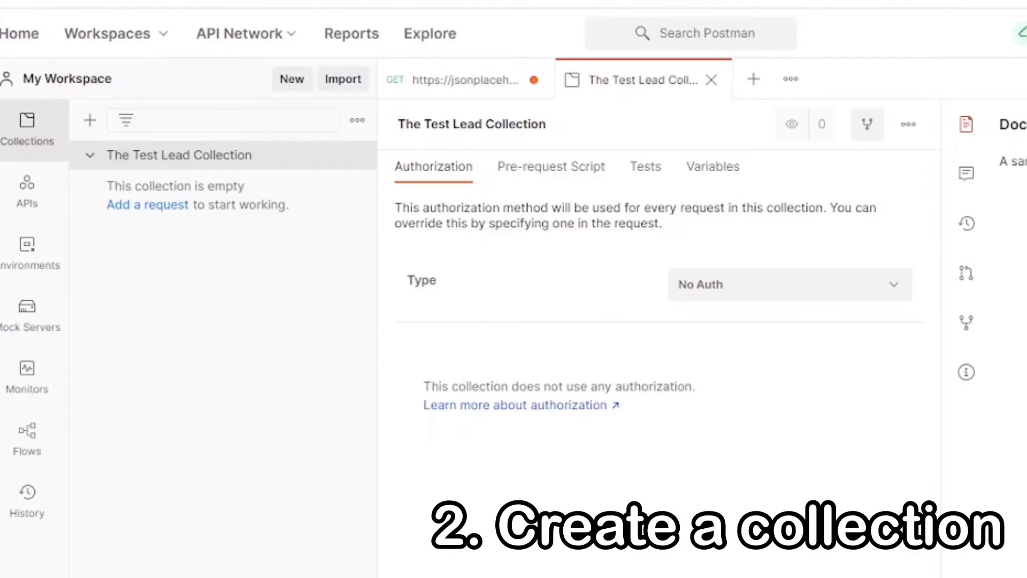
mouse_move(141, 186)
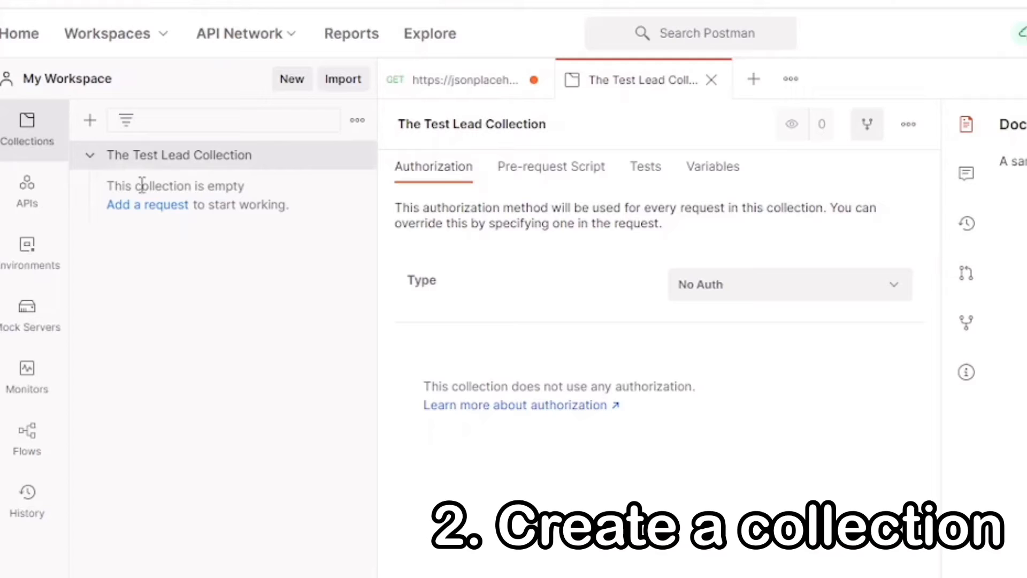
mouse_move(484, 85)
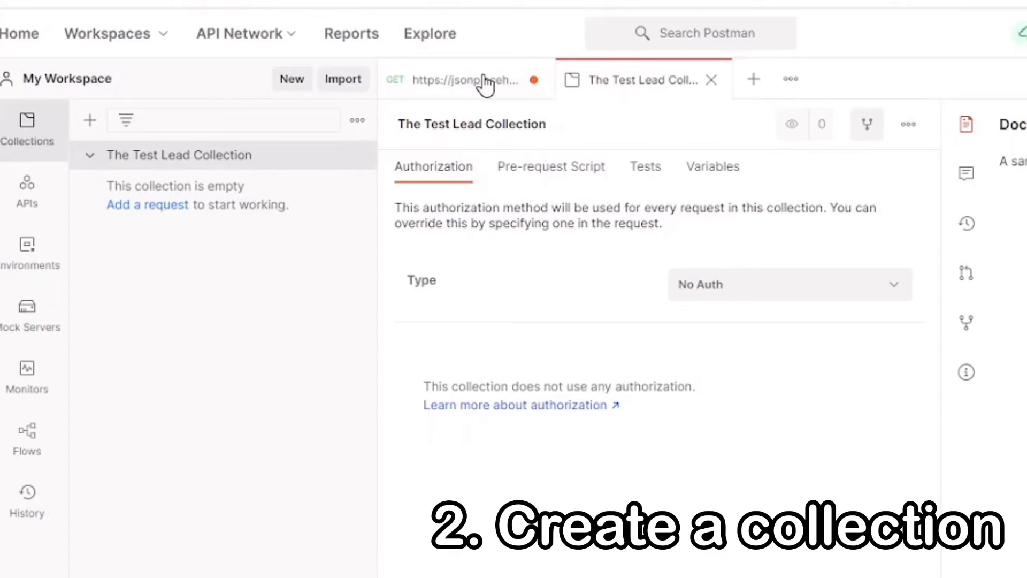
Return to the users request and bring up its Save Request dialog.
left_click(465, 80)
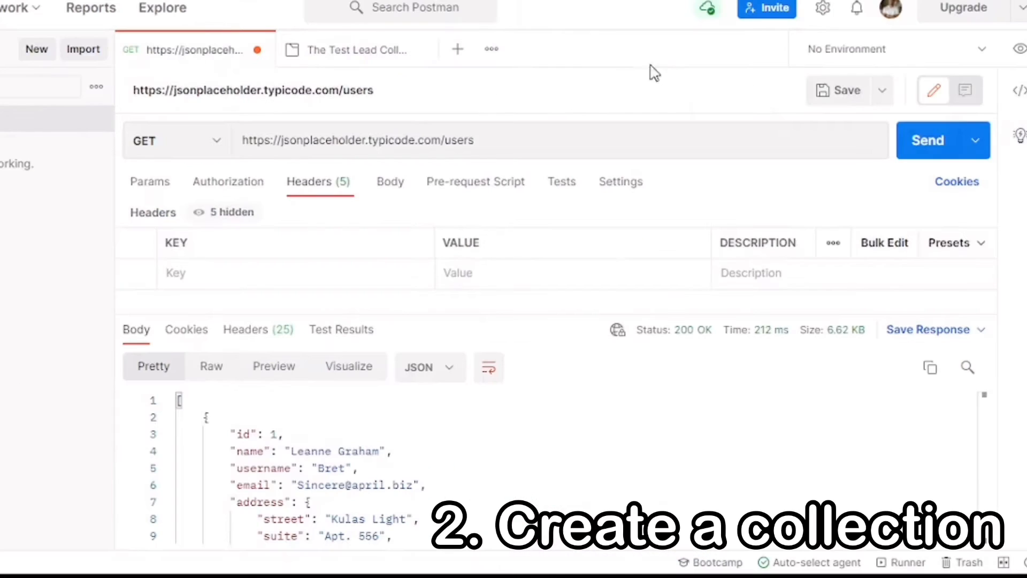
left_click(881, 89)
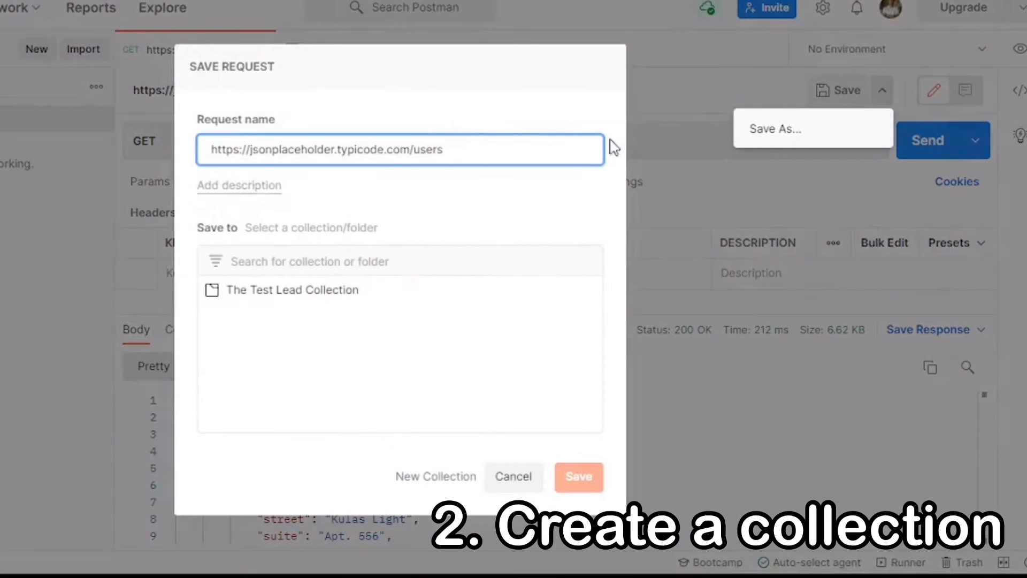
Save the users request as 'Request 1' in The Test Lead Collection.
left_click(291, 290)
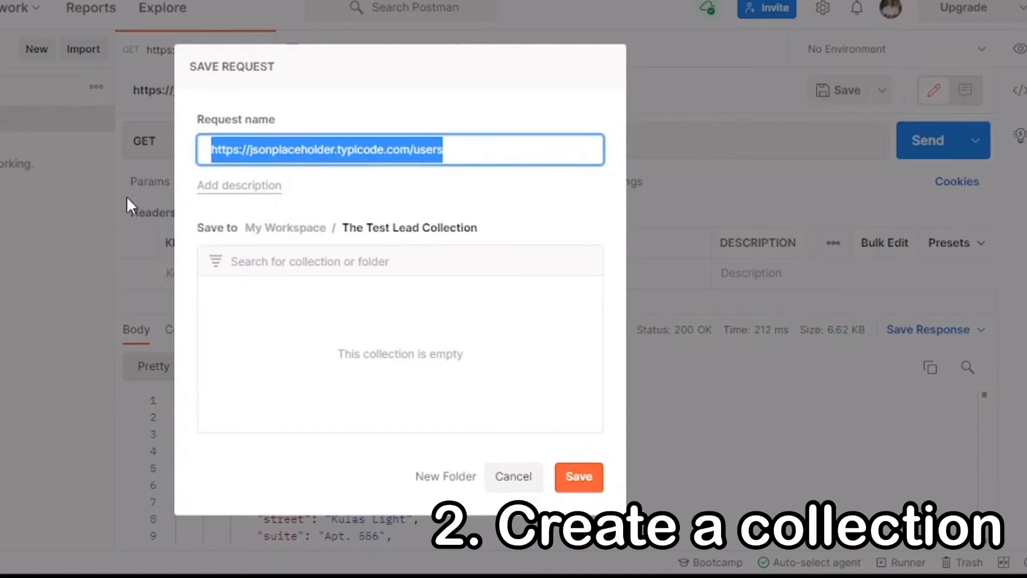
type("Reque")
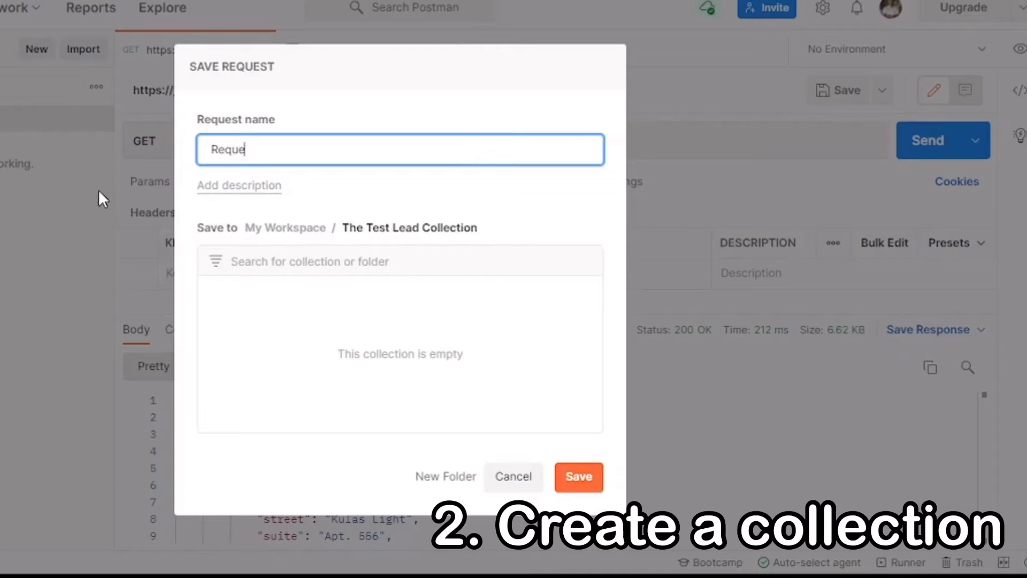
type("st 1")
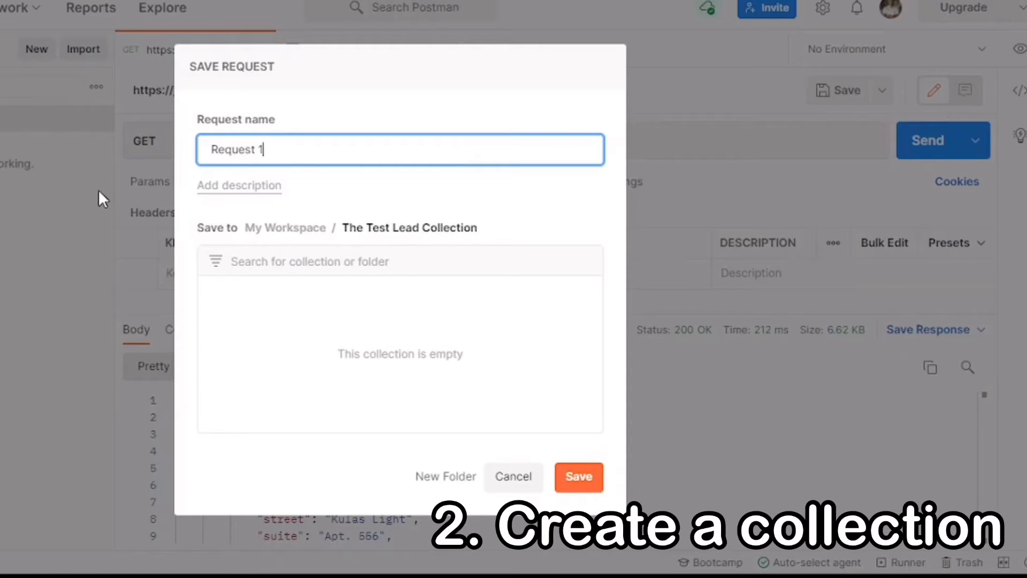
left_click(577, 476)
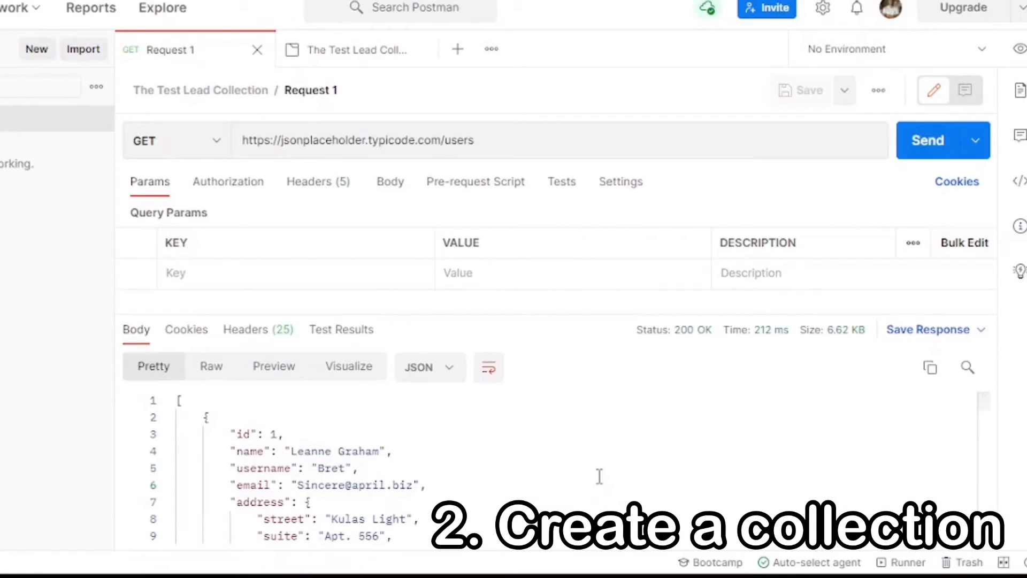
mouse_move(247, 106)
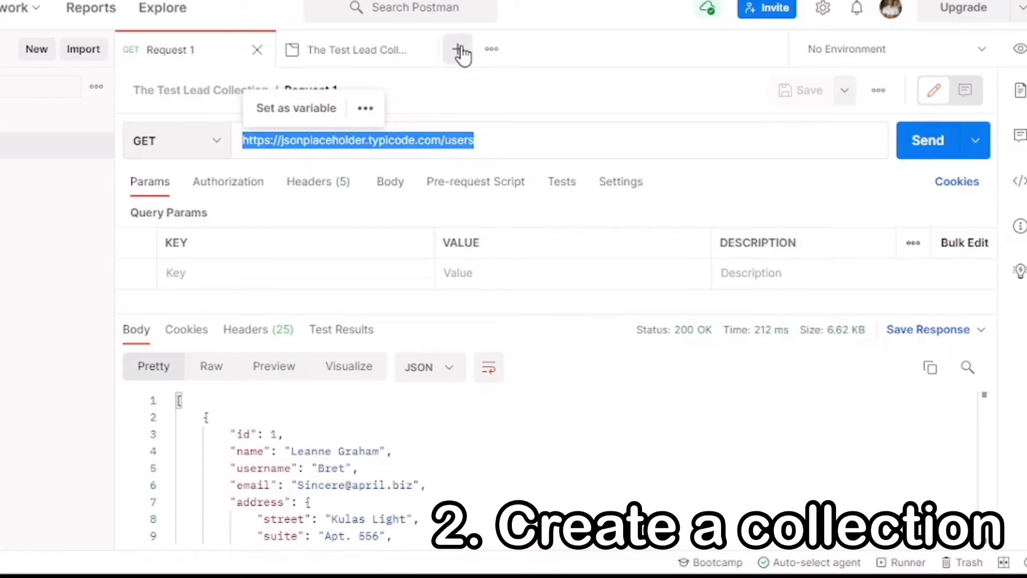
Send a new GET request to the jsonplaceholder users URL and begin saving it.
left_click(459, 49)
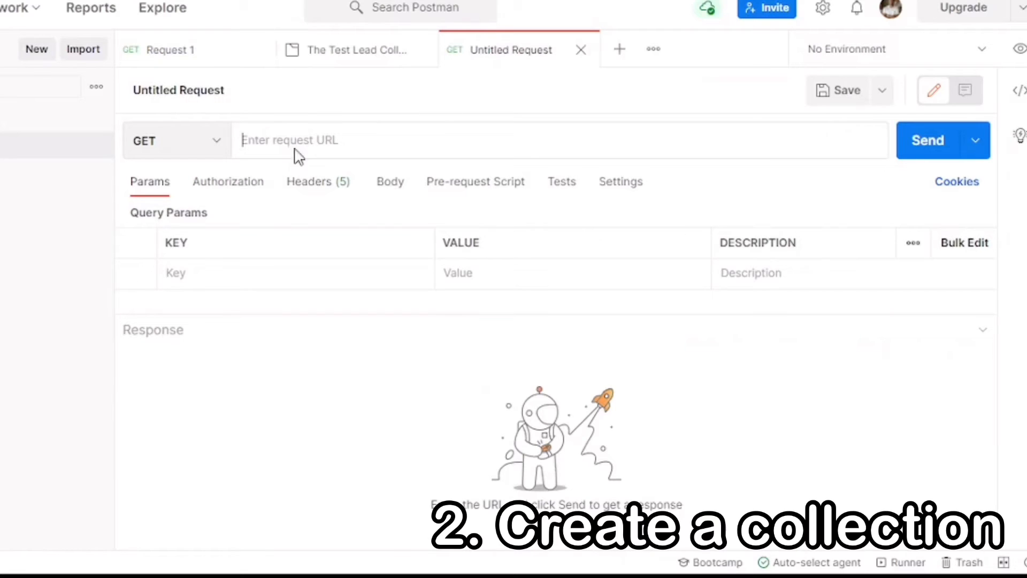
type("https://jsonplaceholder.typicode.com/users")
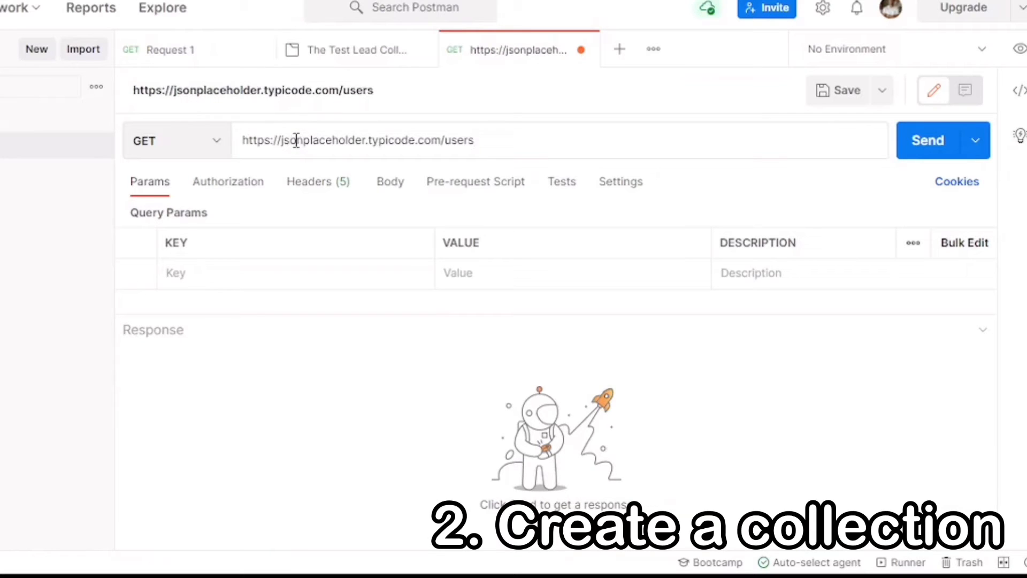
left_click(927, 140)
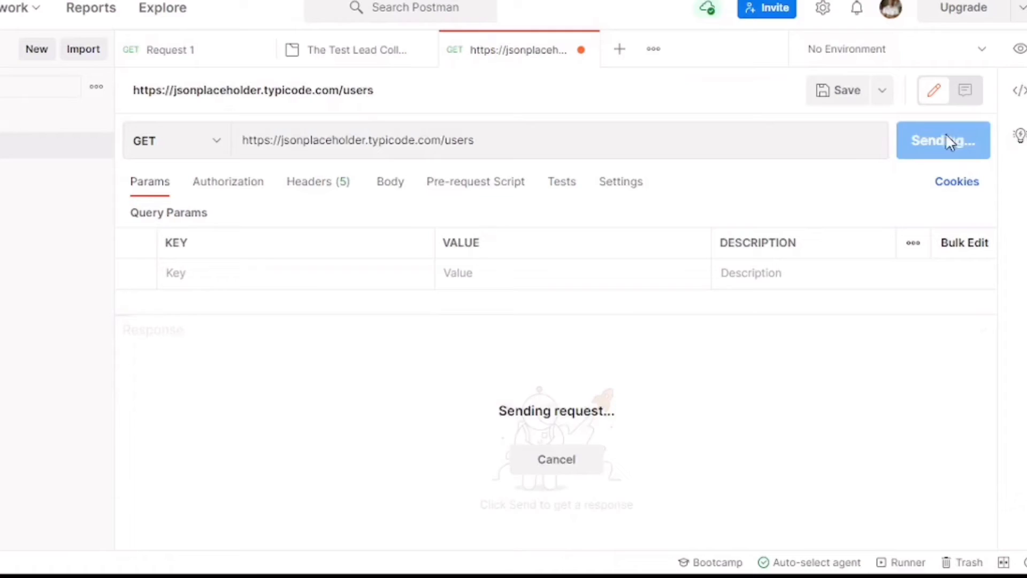
left_click(845, 90)
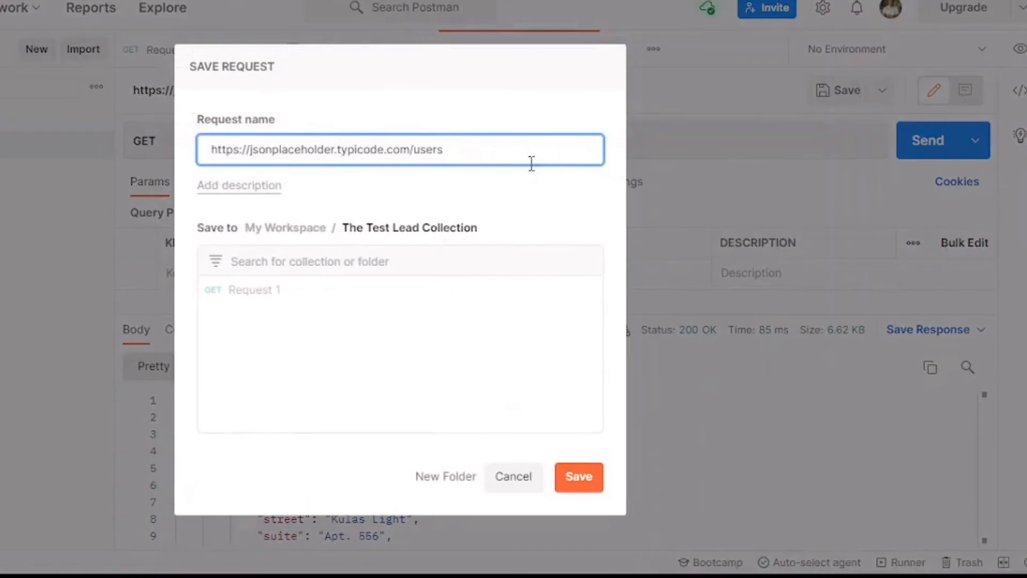
Save the request as 'Request 2' in The Test Lead Collection.
type("R")
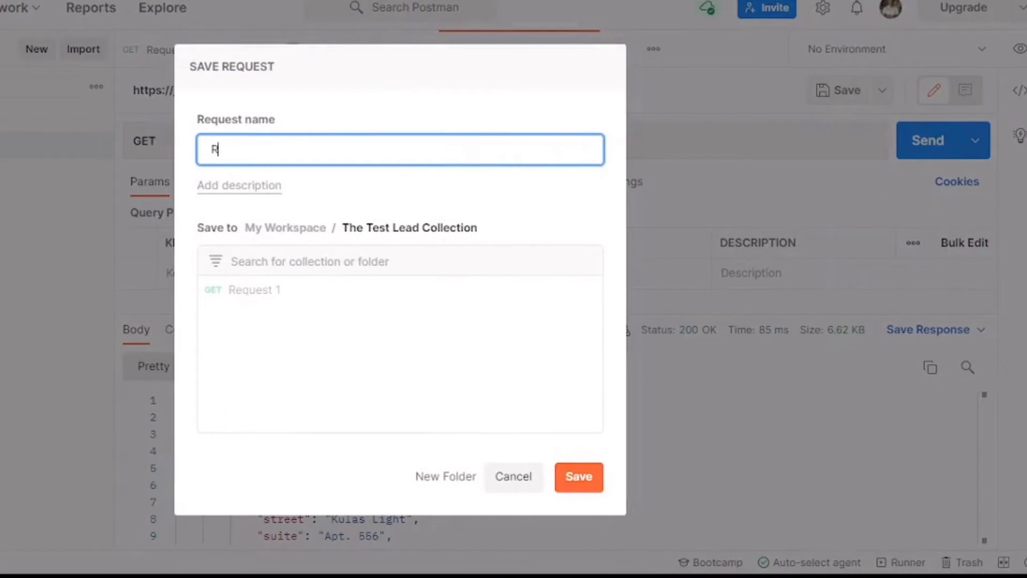
type("equest 2")
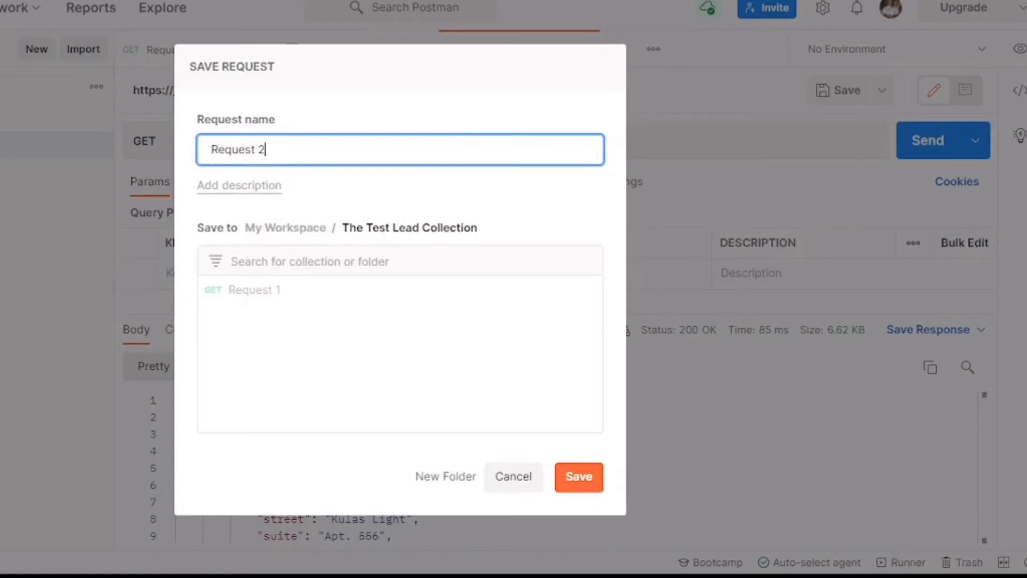
mouse_move(345, 300)
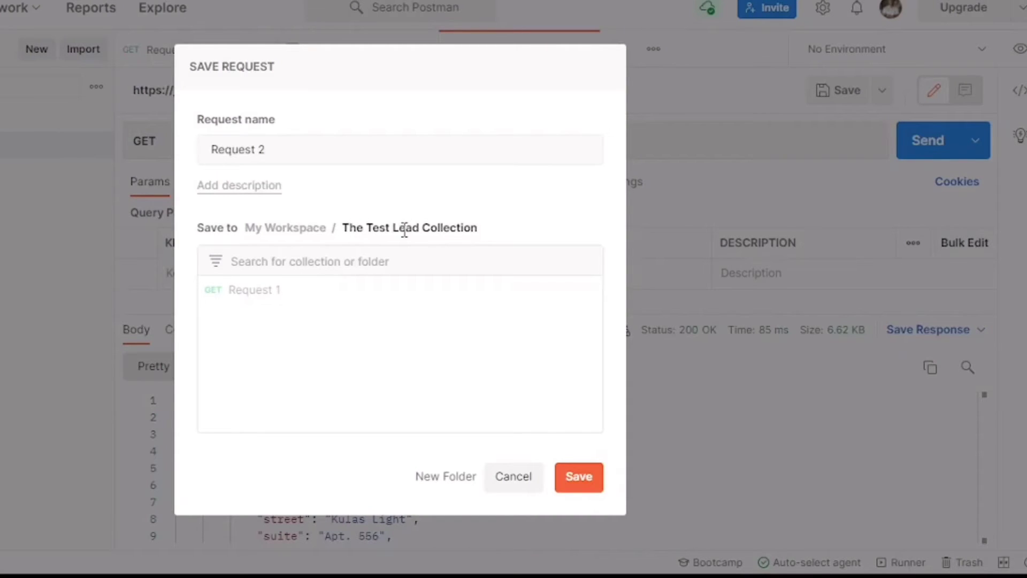
mouse_move(579, 476)
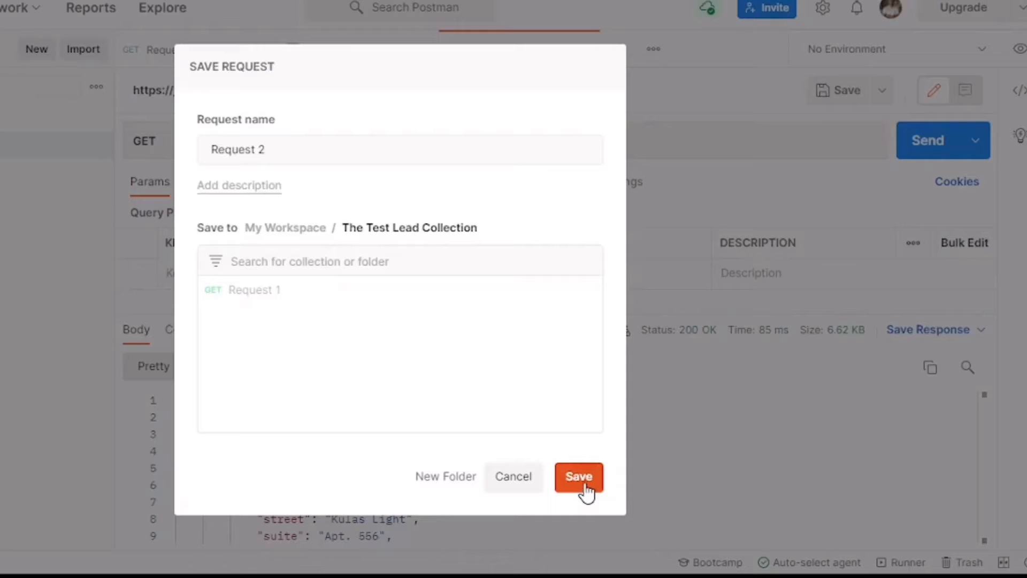
left_click(578, 476)
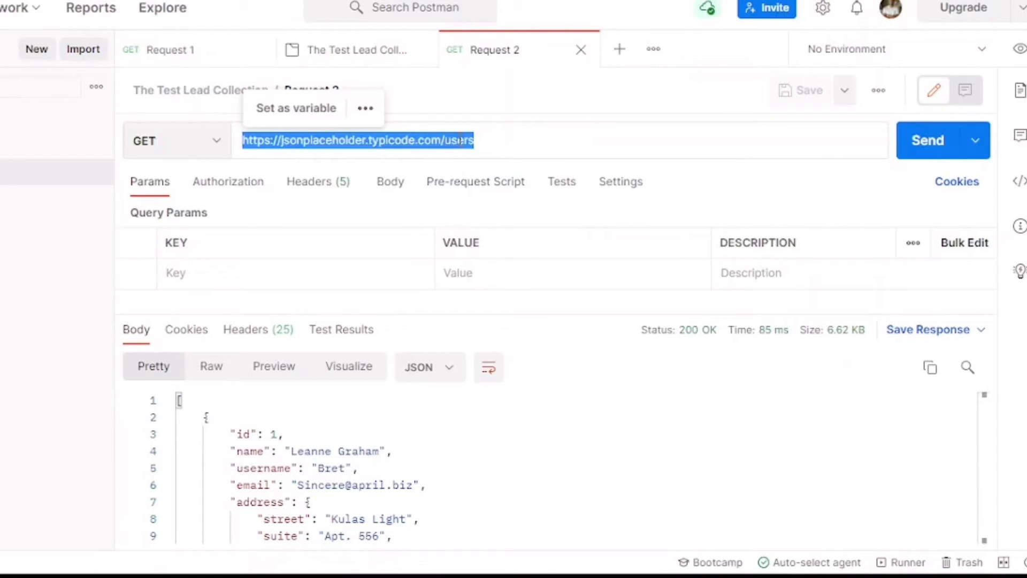
mouse_move(616, 49)
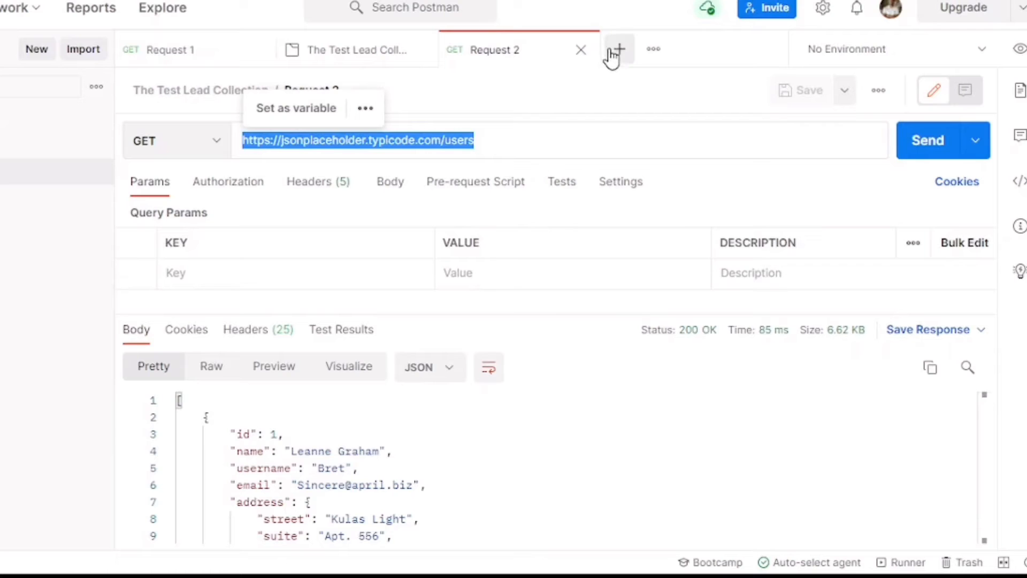
Create a third users GET request and save it as 'Request 3' in the collection.
left_click(616, 49)
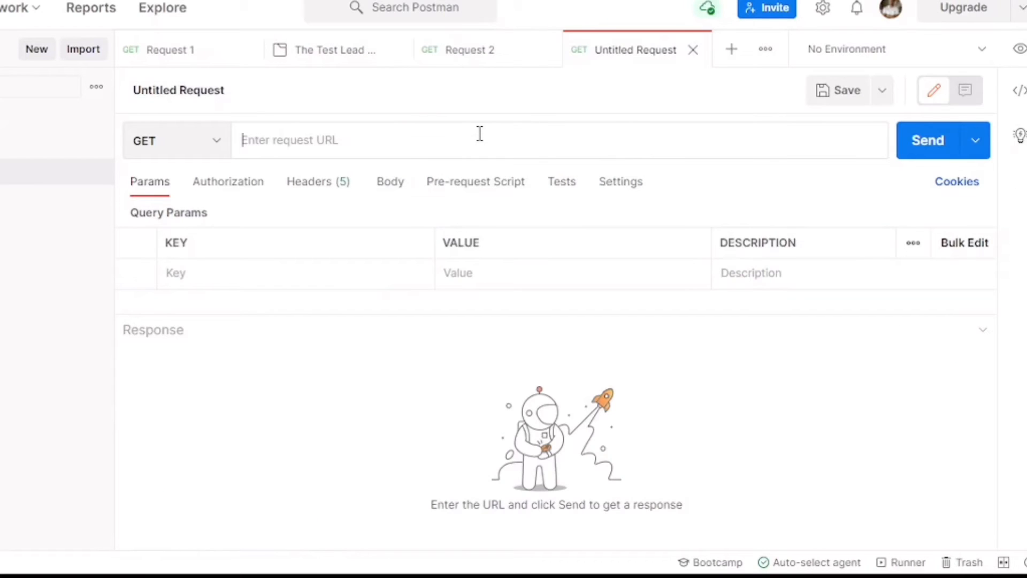
type("https://jsonplaceholder.typicode.com/users")
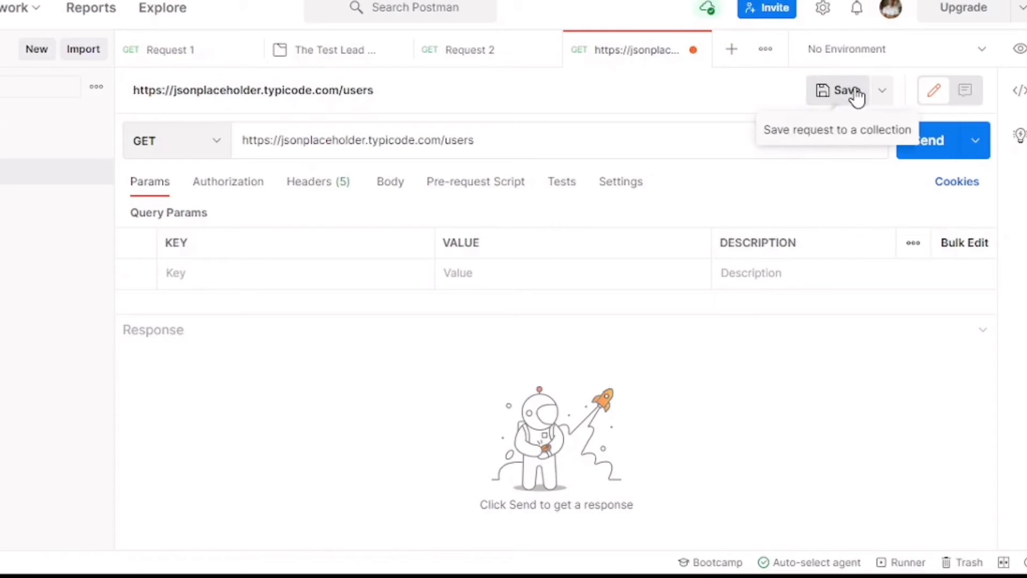
left_click(844, 90)
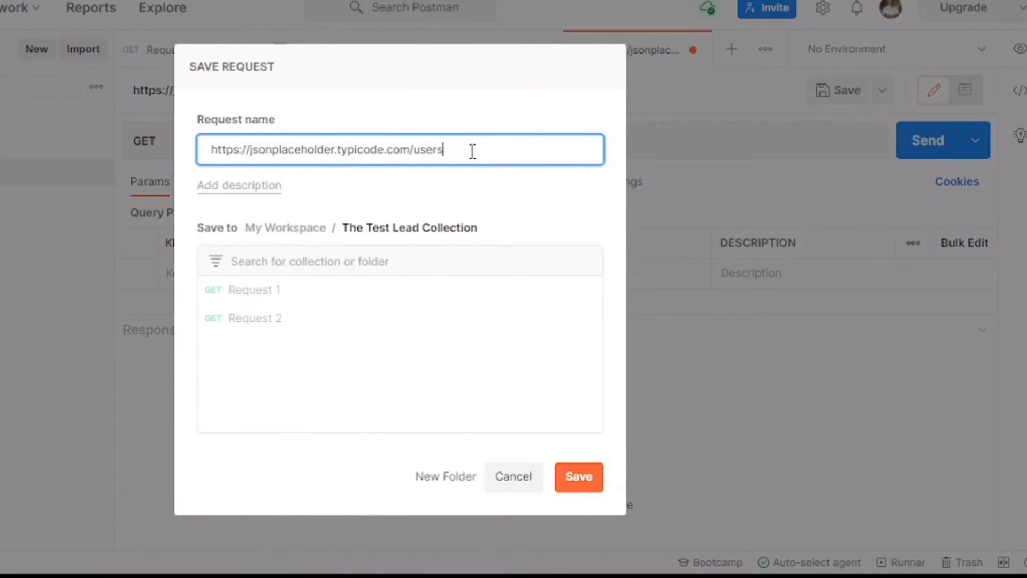
triple_click(326, 150)
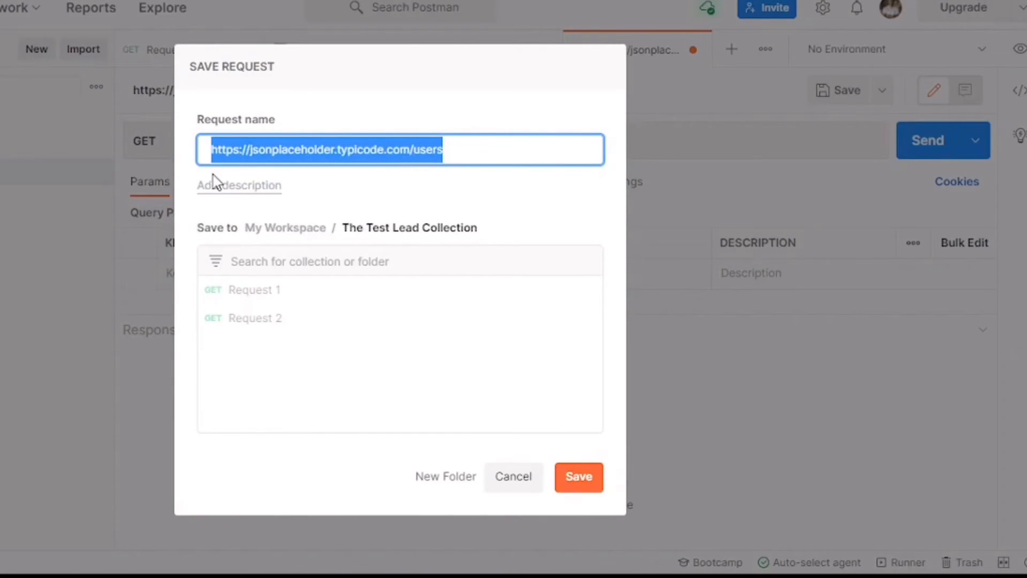
type("Request 3")
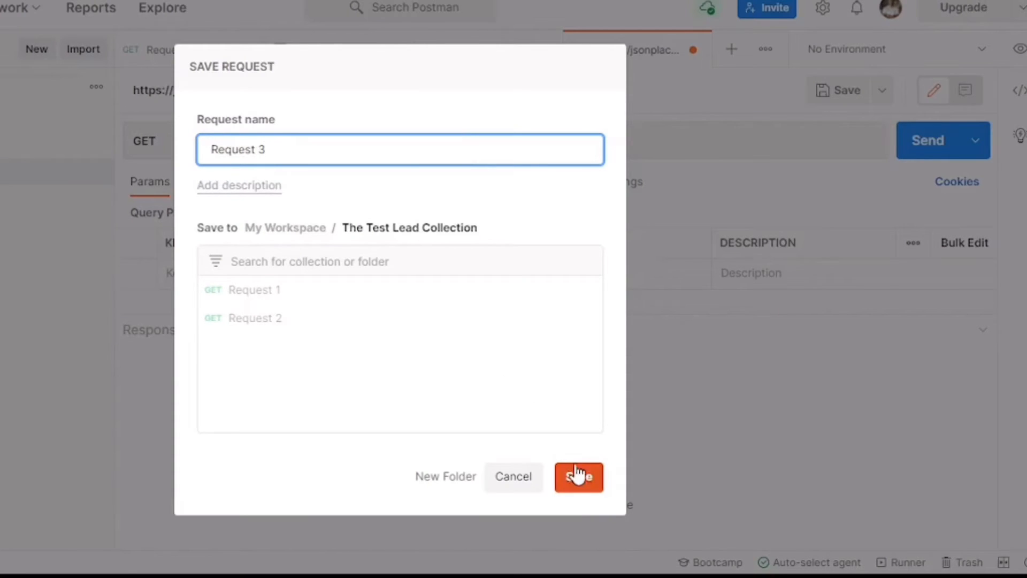
left_click(579, 476)
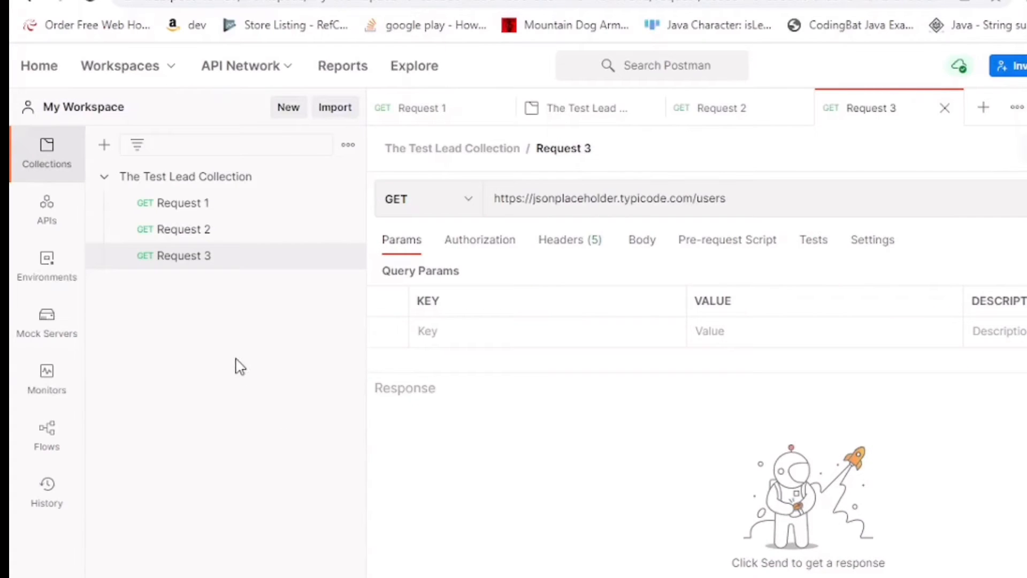
mouse_move(315, 229)
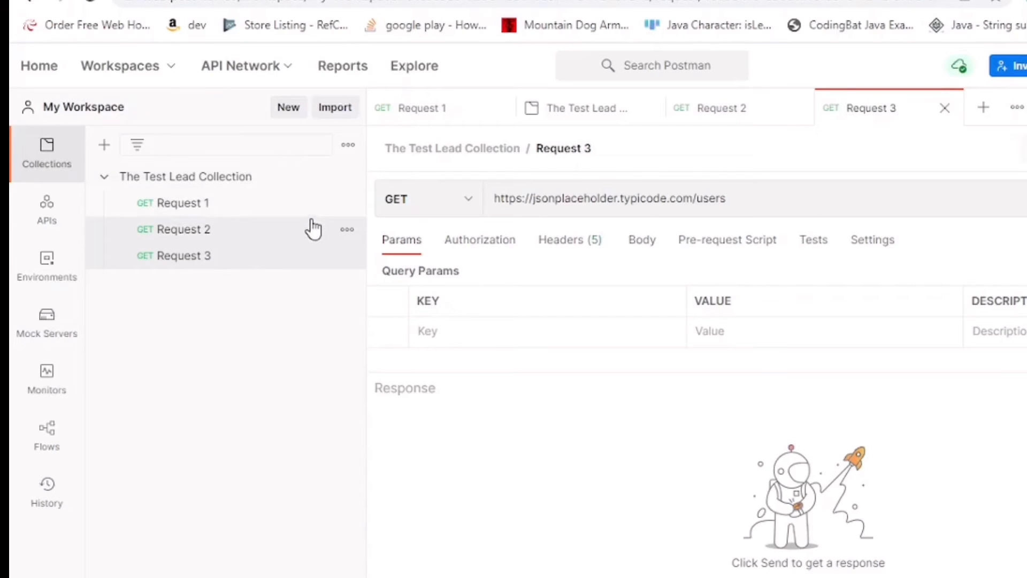
mouse_move(351, 179)
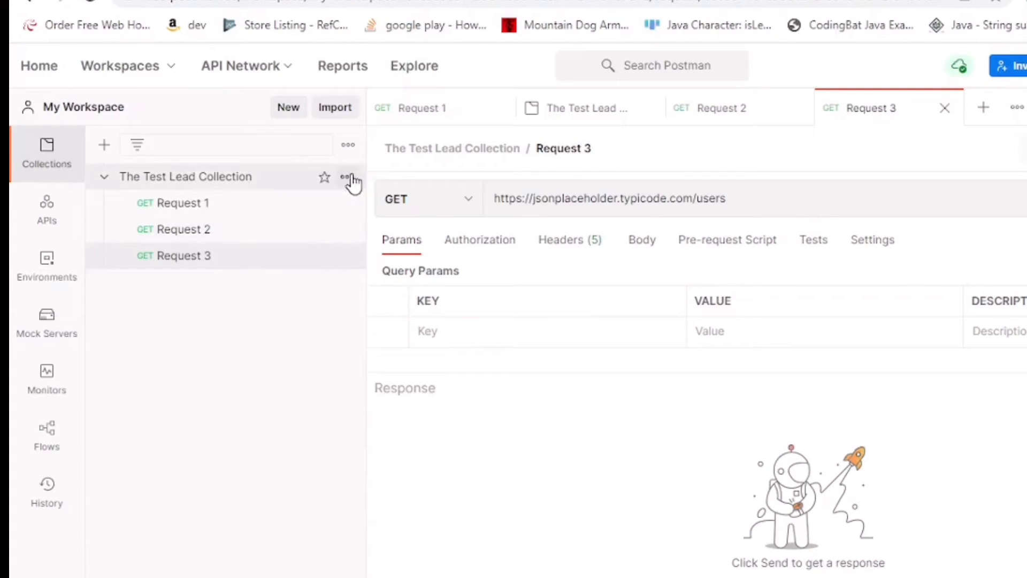
Share The Test Lead Collection via a generated public JSON link and dismiss the sharing dialog.
left_click(582, 107)
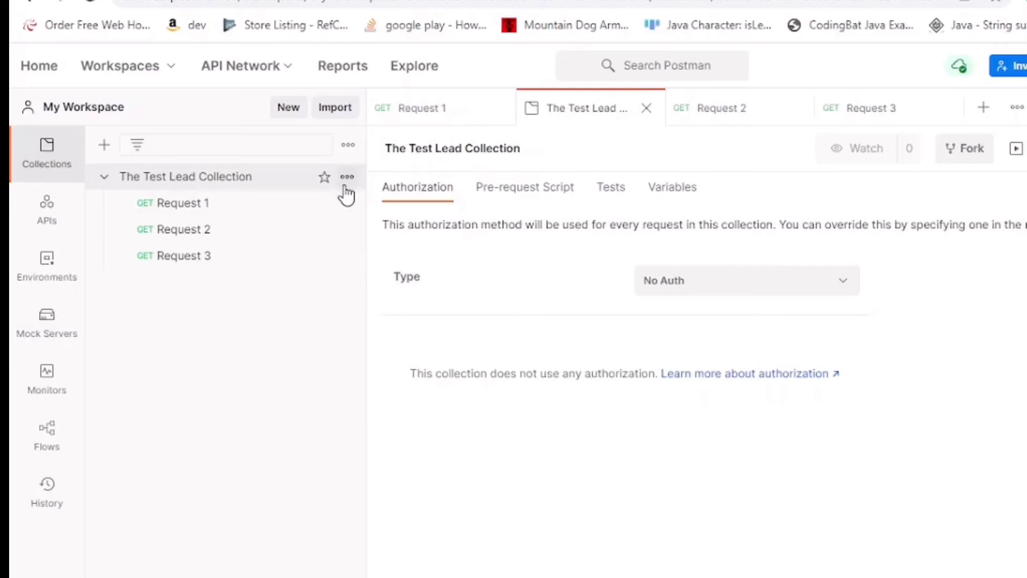
left_click(347, 176)
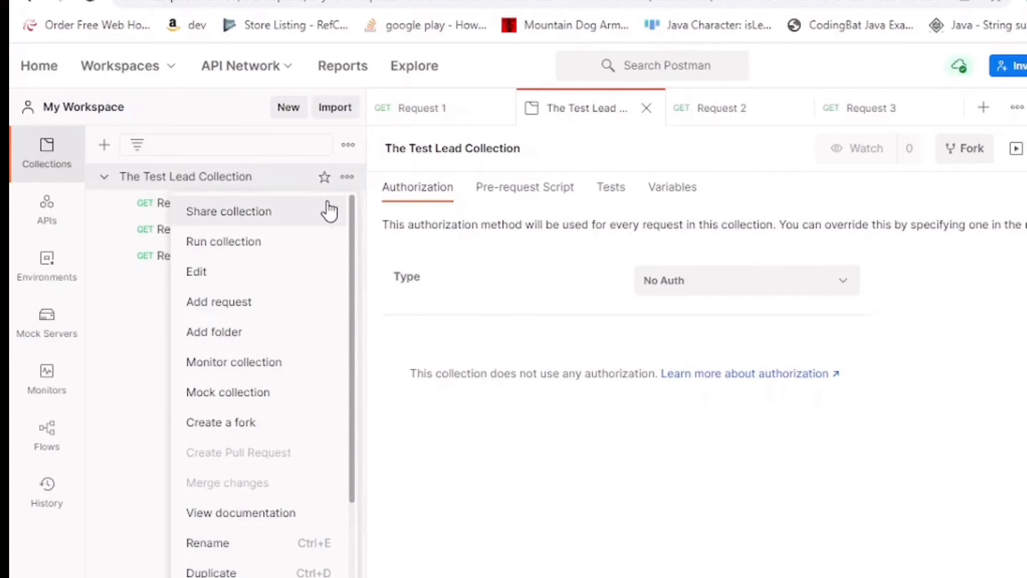
left_click(229, 211)
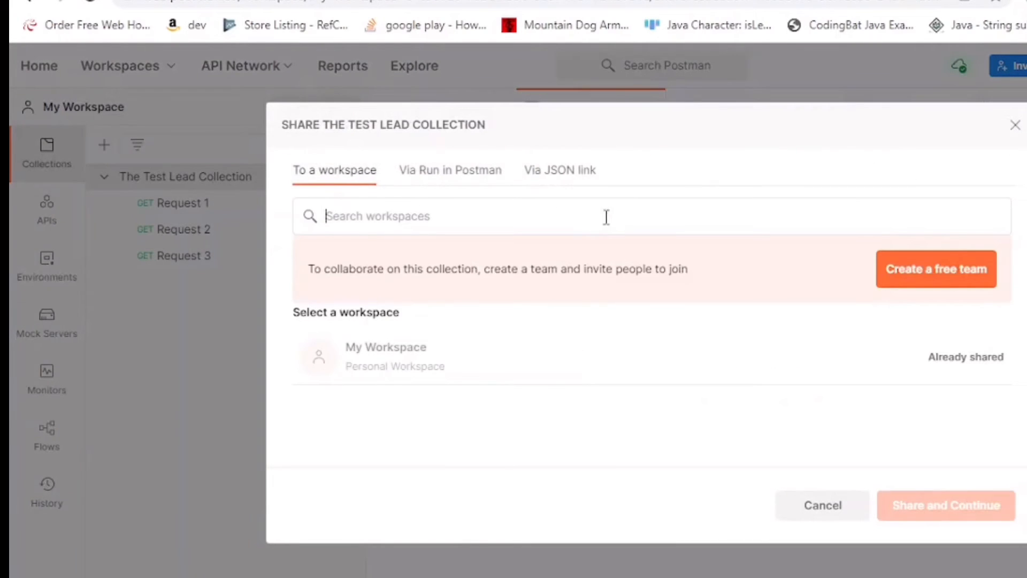
left_click(559, 170)
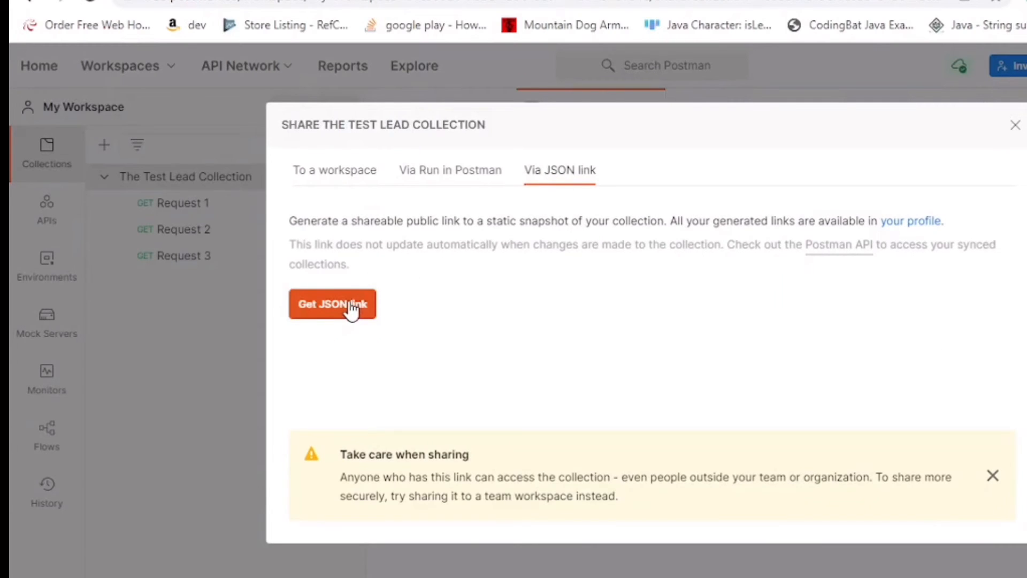
left_click(332, 302)
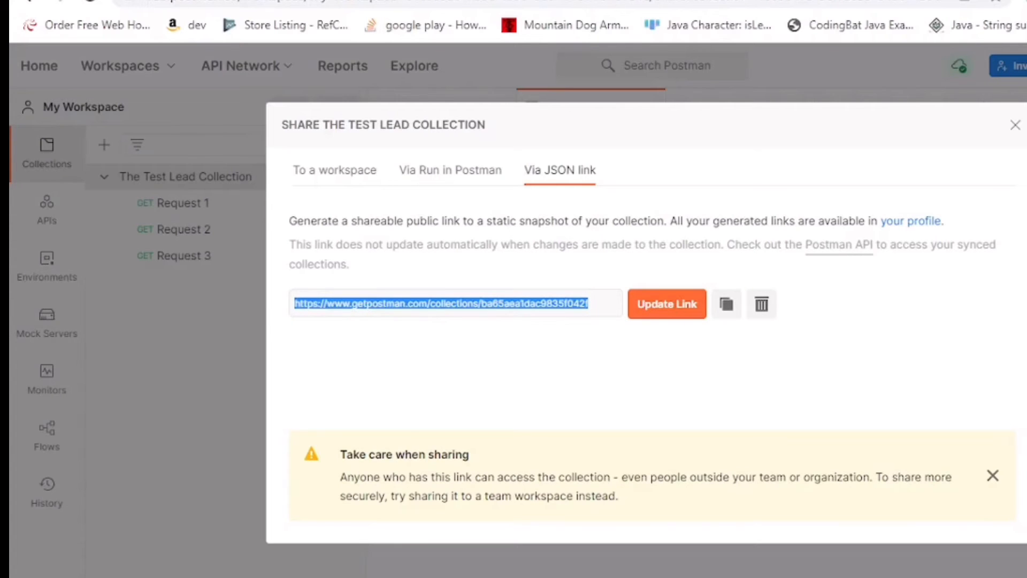
mouse_move(981, 135)
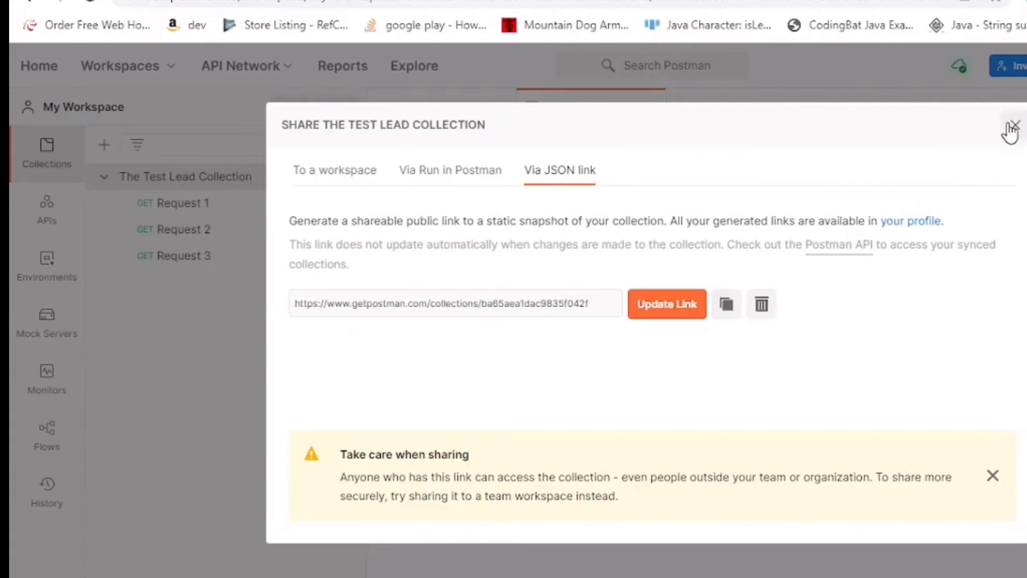
left_click(1011, 127)
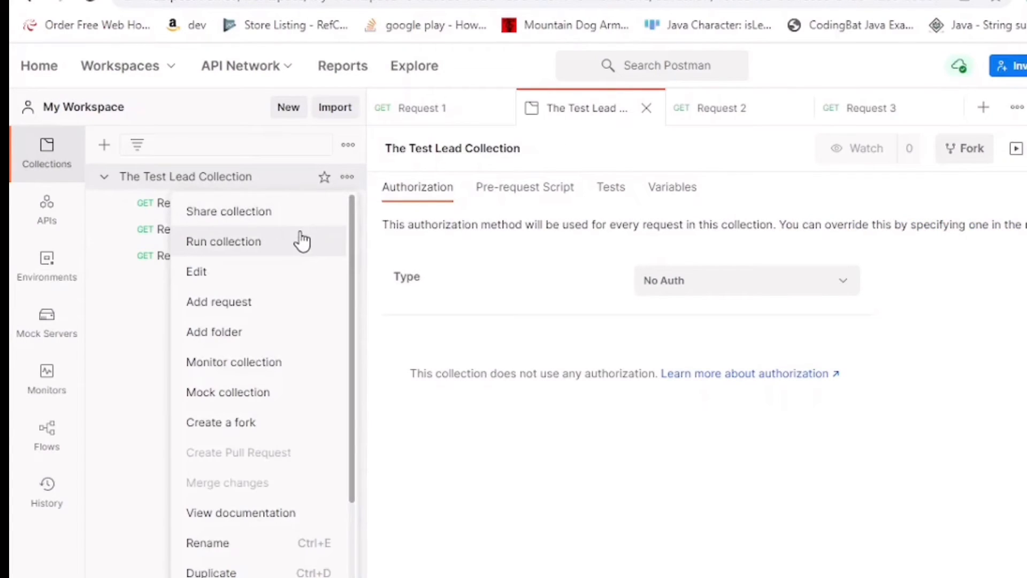
mouse_move(291, 275)
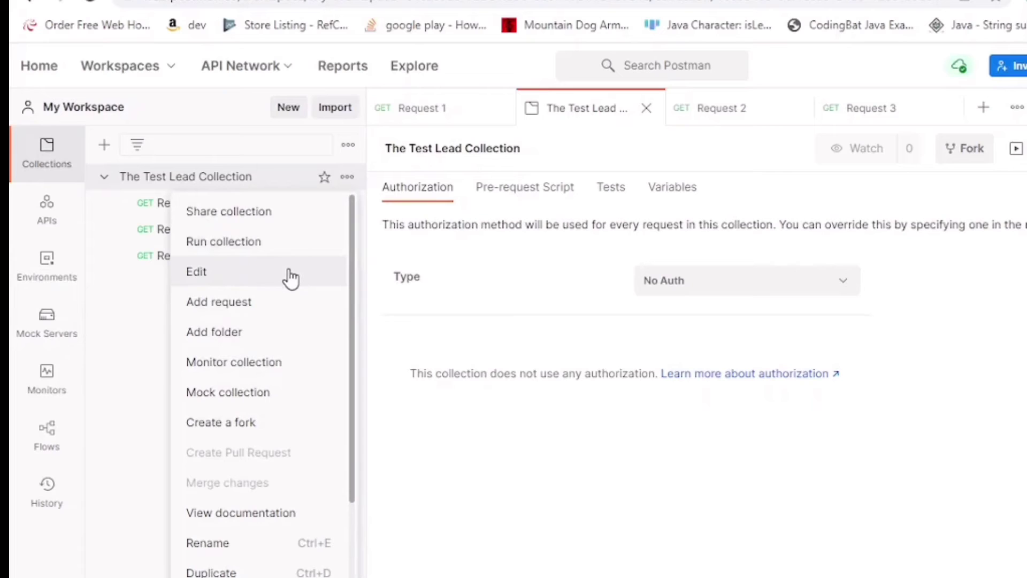
mouse_move(284, 302)
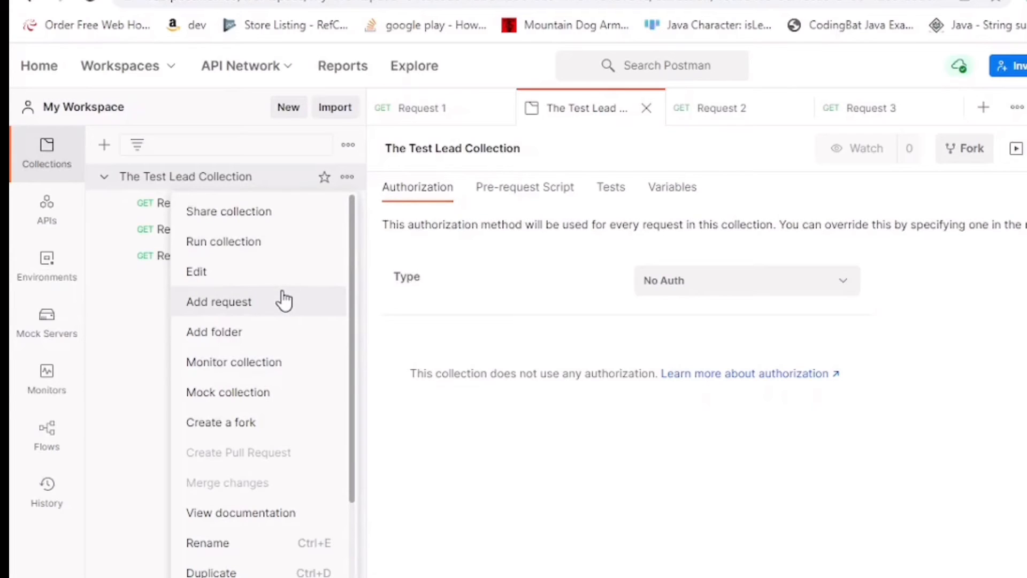
mouse_move(275, 380)
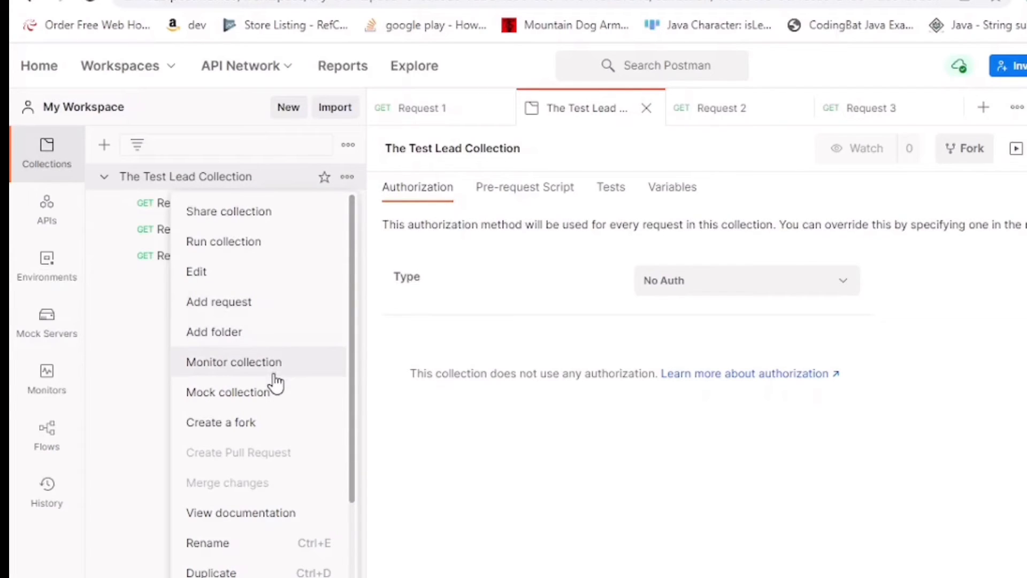
Scroll Request 1's view to its passing 'Status code is 200' test result.
scroll("down", 3)
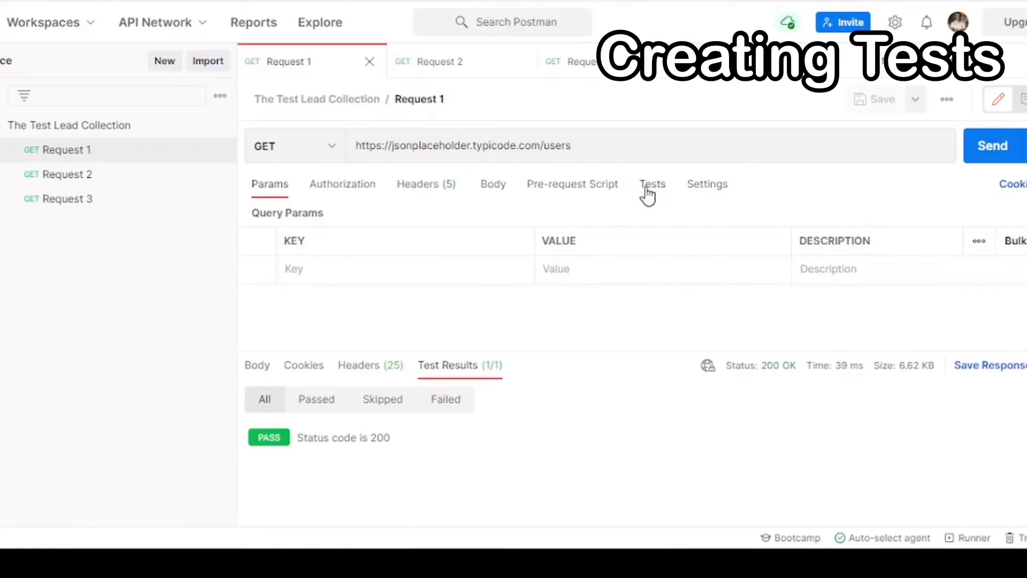
Add the 'Status code: Code is 200' test snippet to Request 3 and send it so the test passes.
left_click(652, 184)
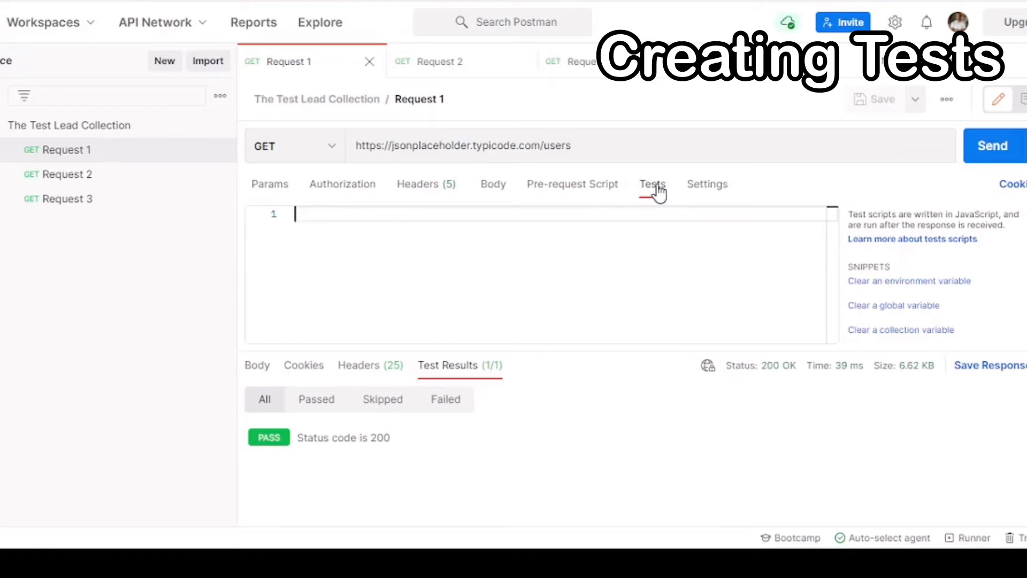
mouse_move(138, 202)
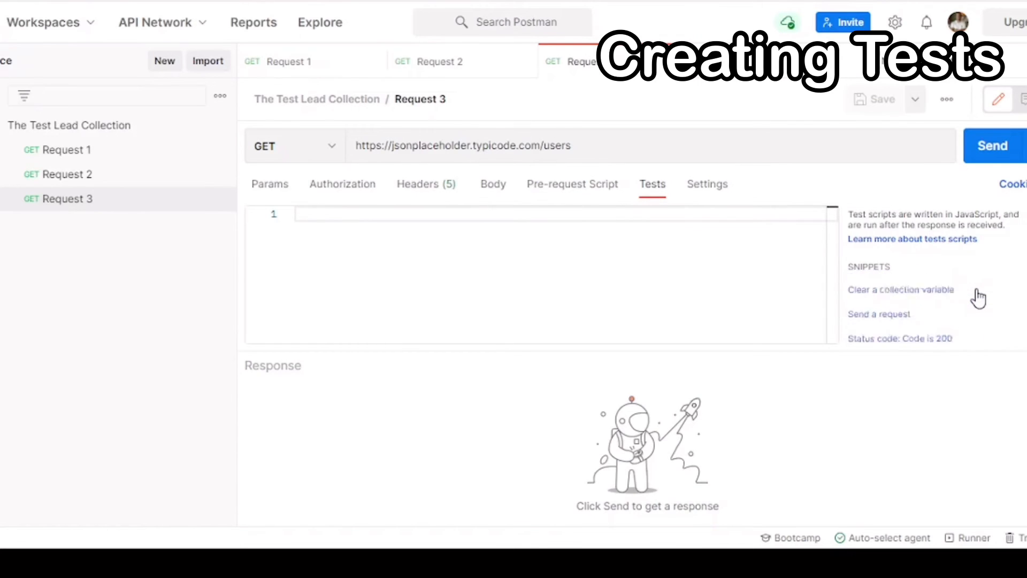
left_click(899, 338)
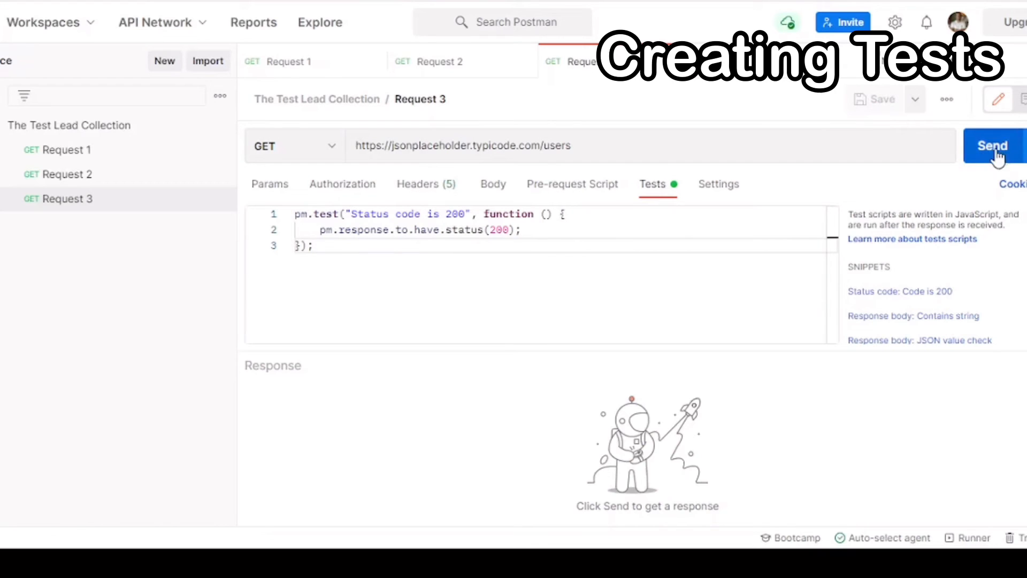
left_click(992, 146)
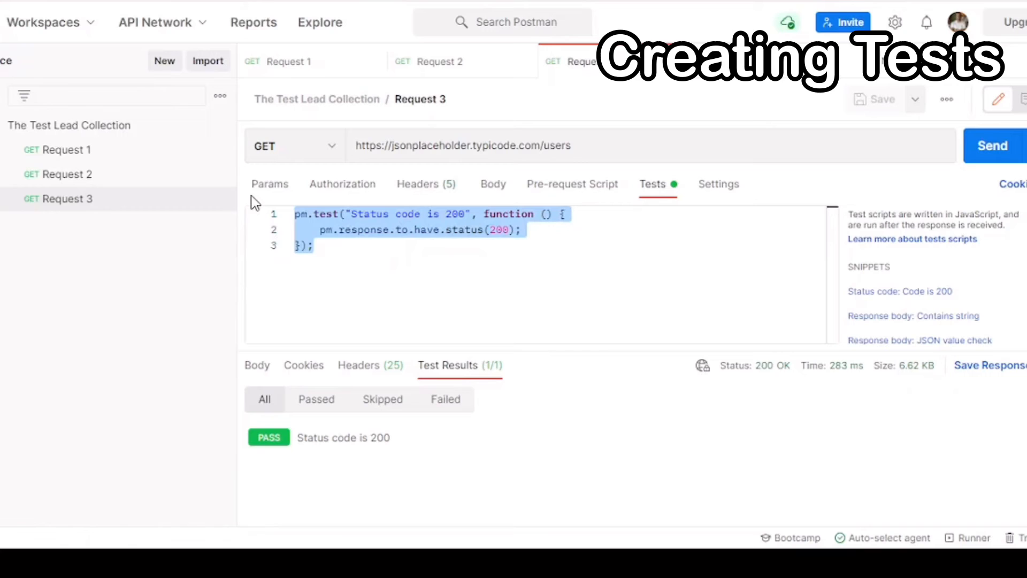
Send Request 2 with its status-200 test passing, then return to Request 1.
left_click(432, 61)
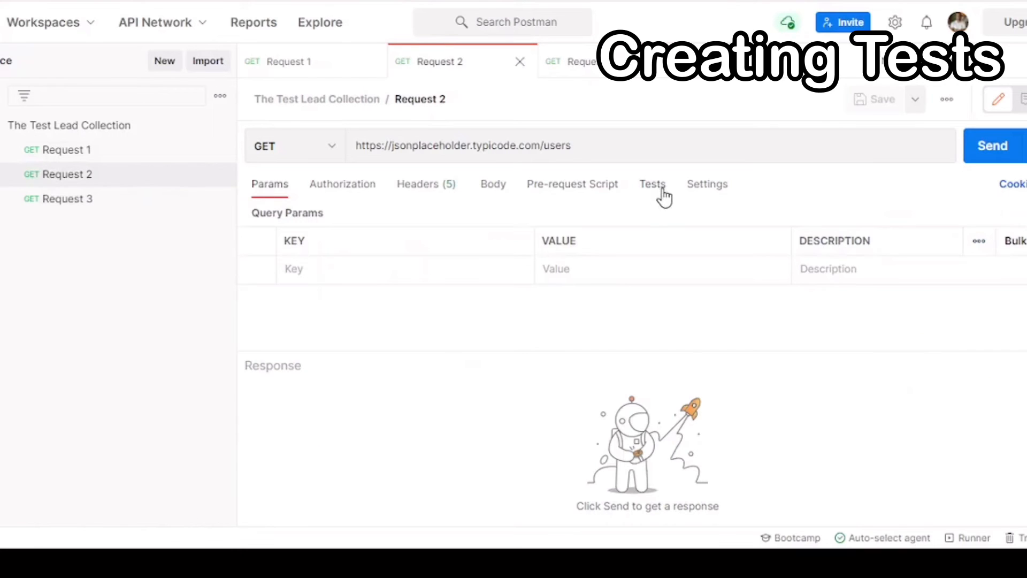
left_click(651, 184)
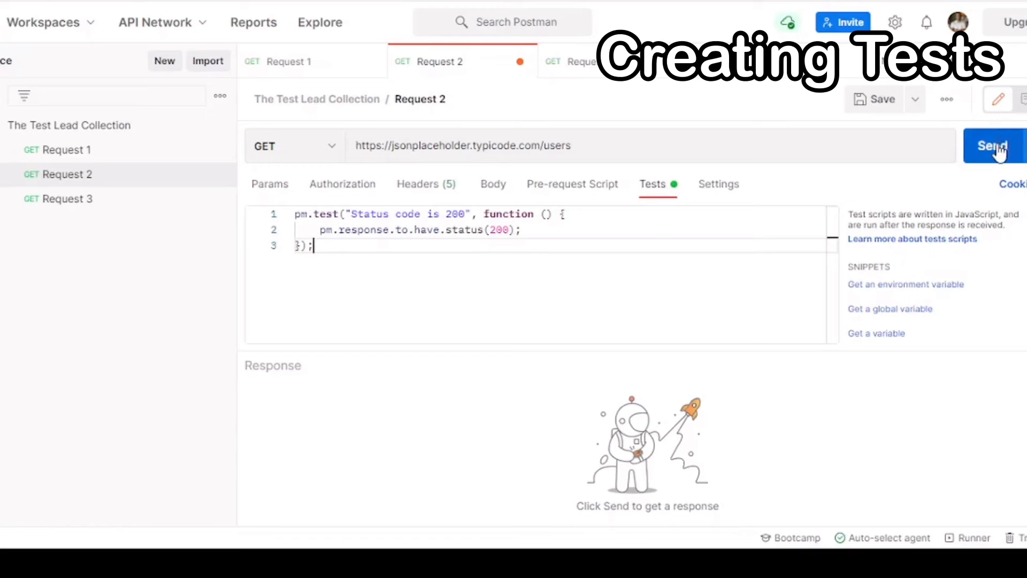
left_click(990, 146)
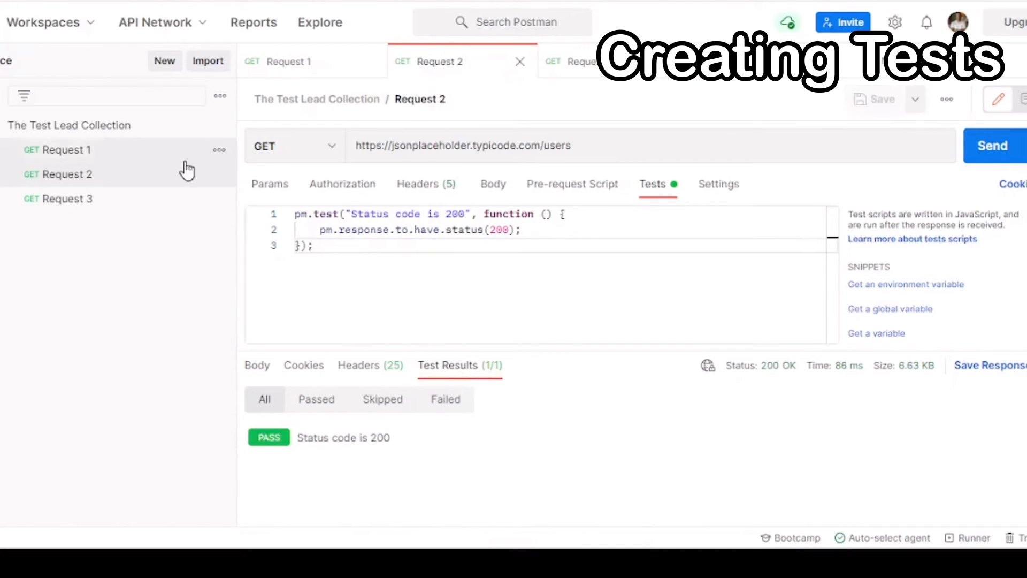
left_click(282, 61)
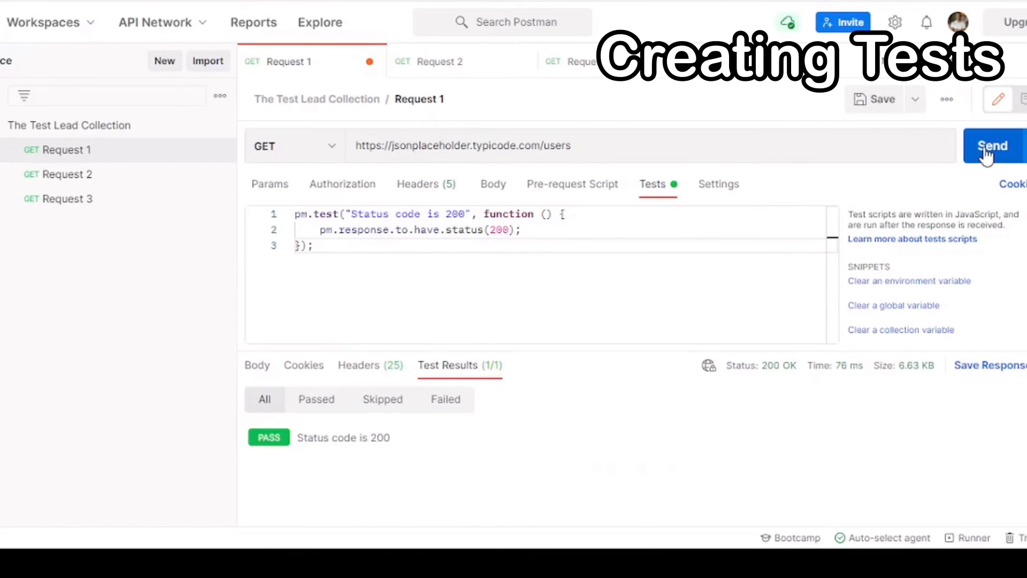
mouse_move(836, 121)
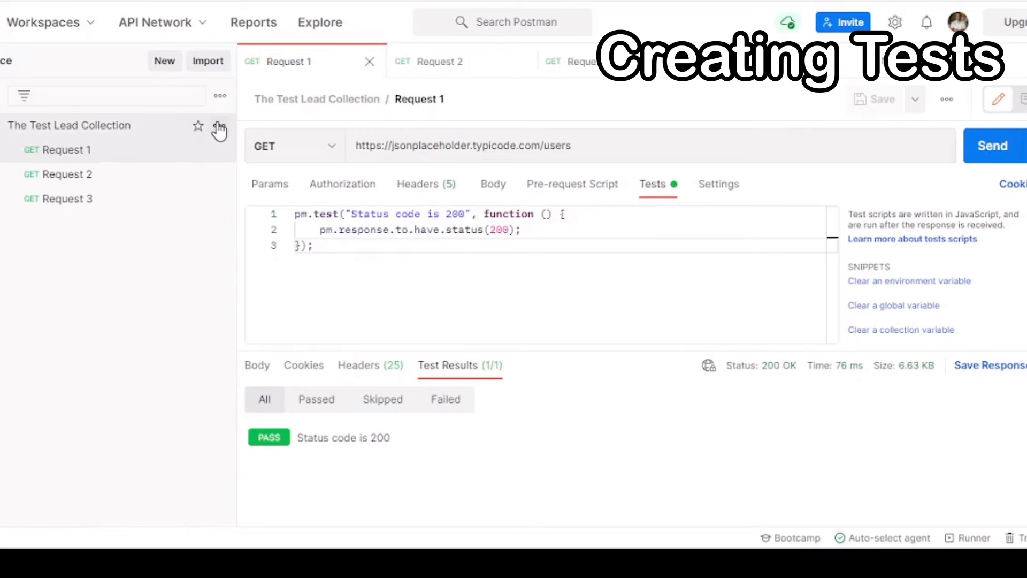
Run The Test Lead Collection once and expand Requests 1, 2 and 3 to see each status-200 test passed.
left_click(220, 129)
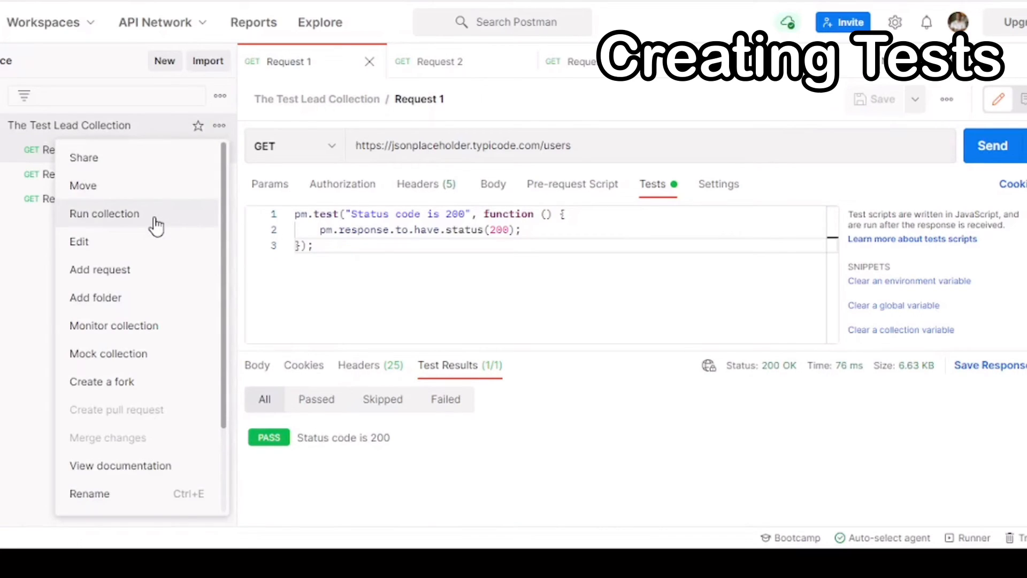
left_click(104, 214)
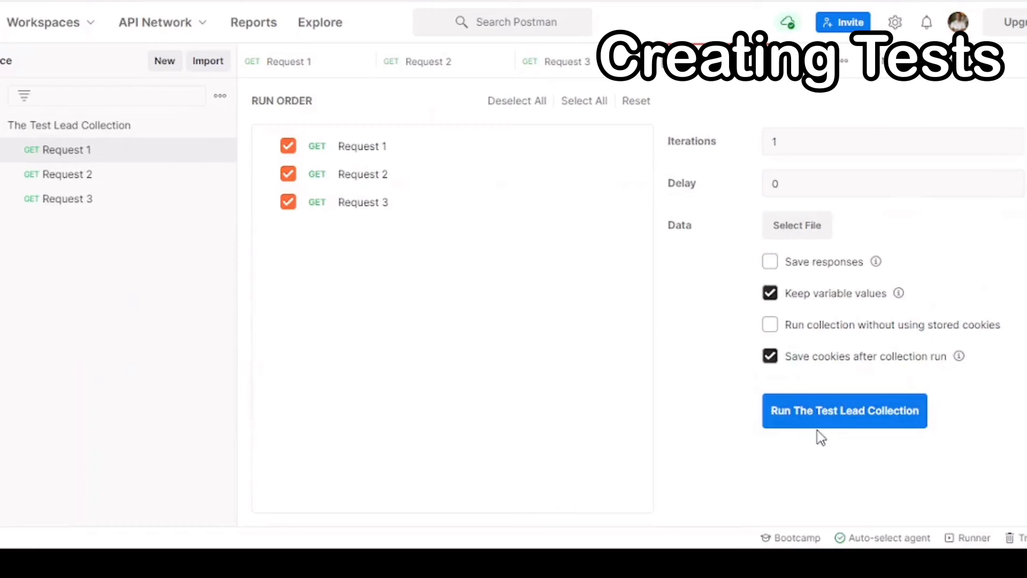
left_click(844, 410)
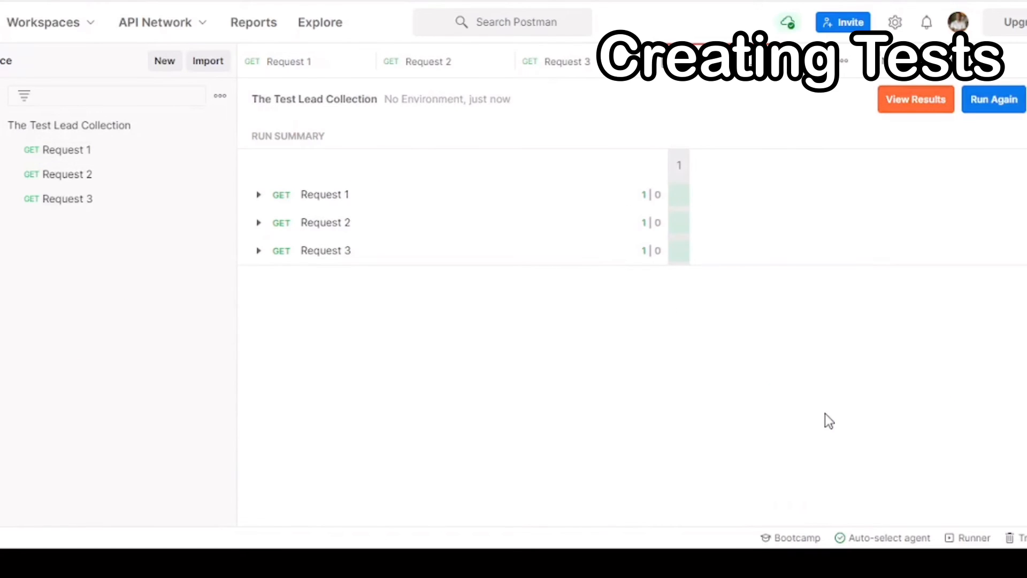
left_click(258, 194)
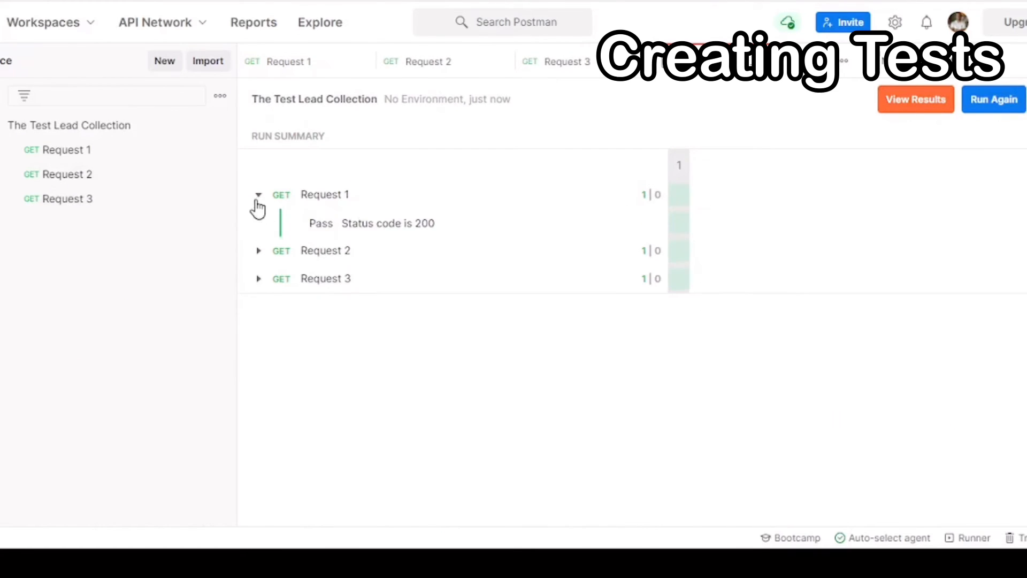
left_click(257, 250)
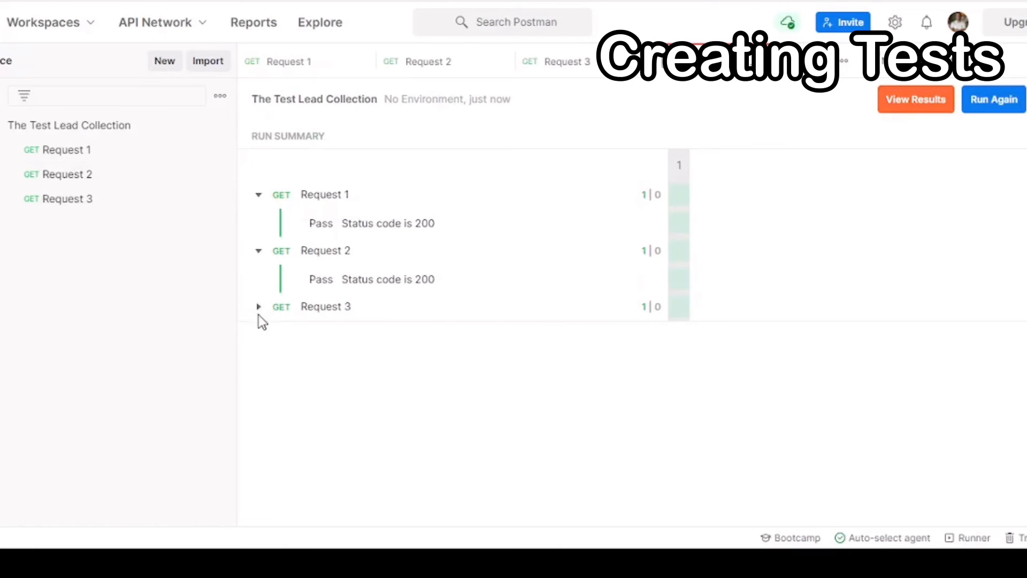
left_click(915, 99)
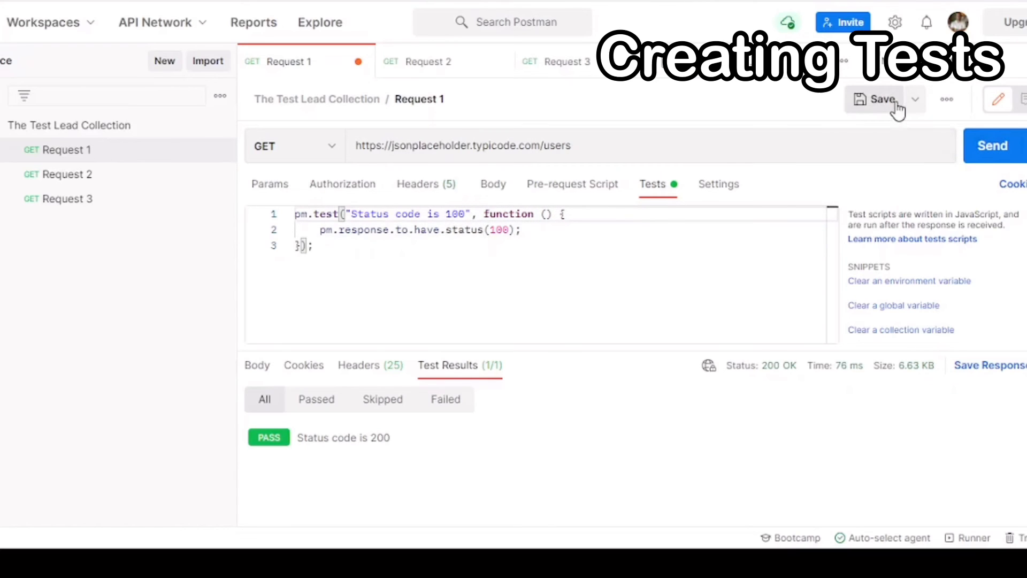
Save Request 1's test now expecting status 100 and rerun the collection.
left_click(219, 127)
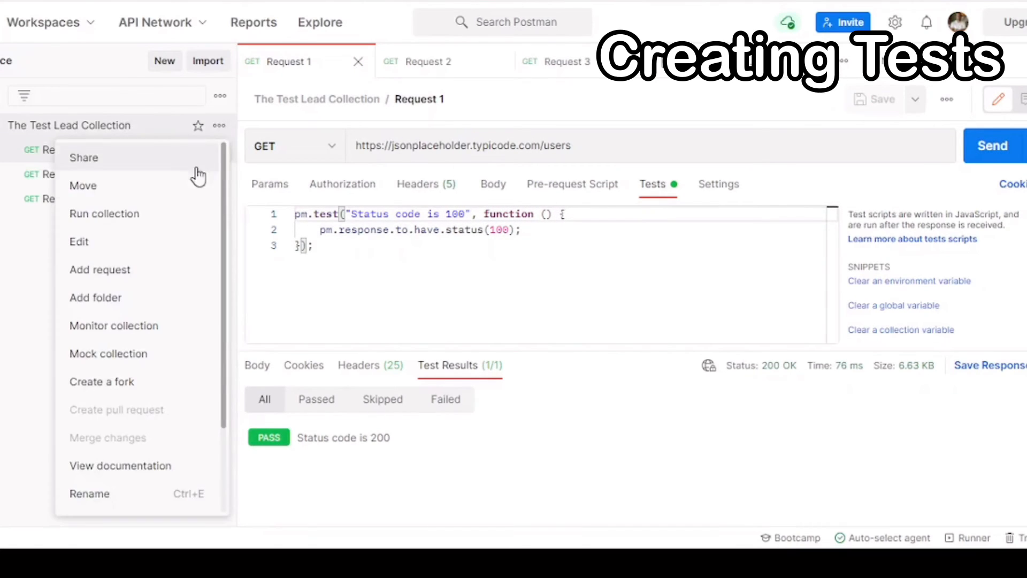
left_click(103, 214)
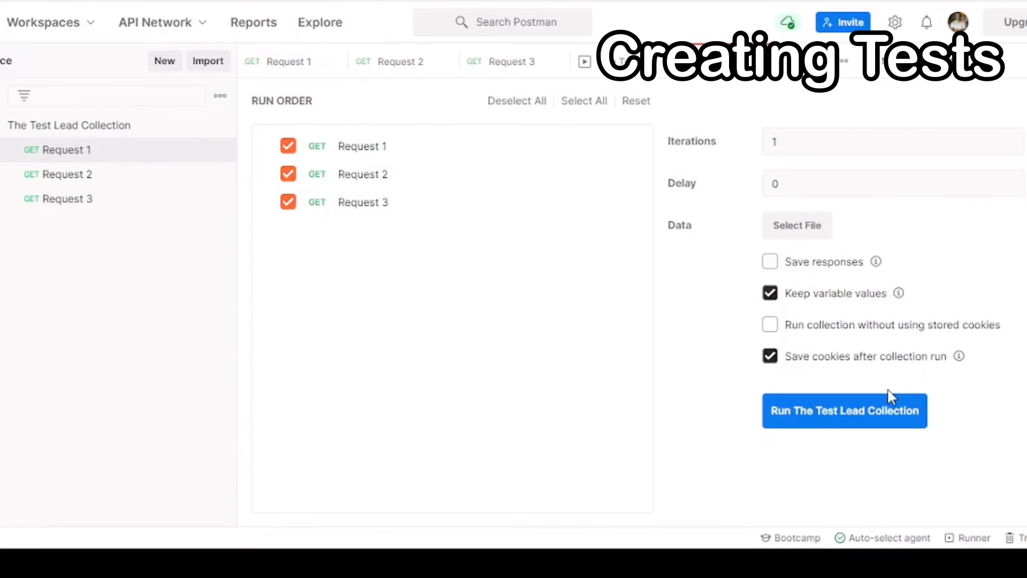
left_click(844, 410)
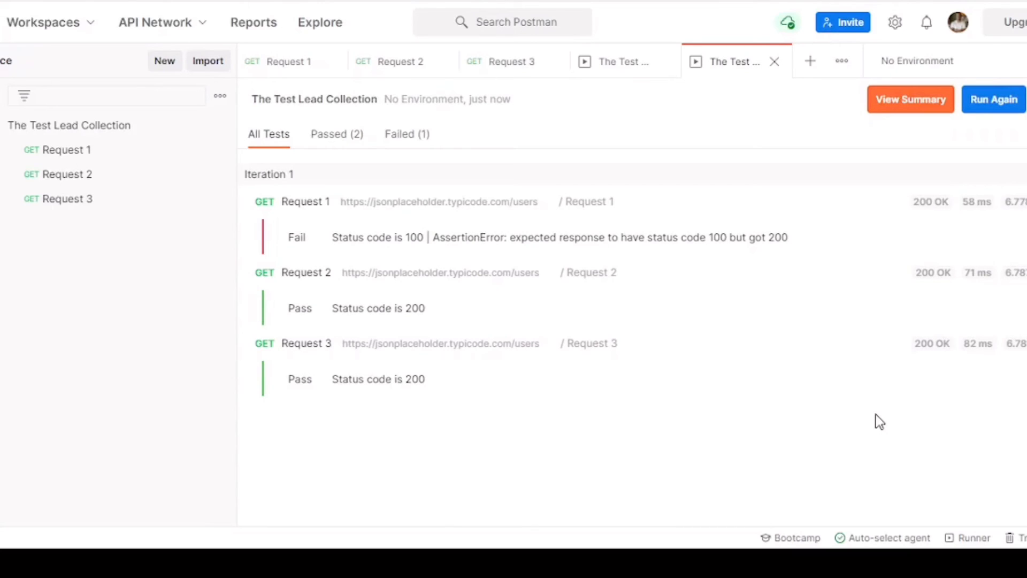
mouse_move(325, 261)
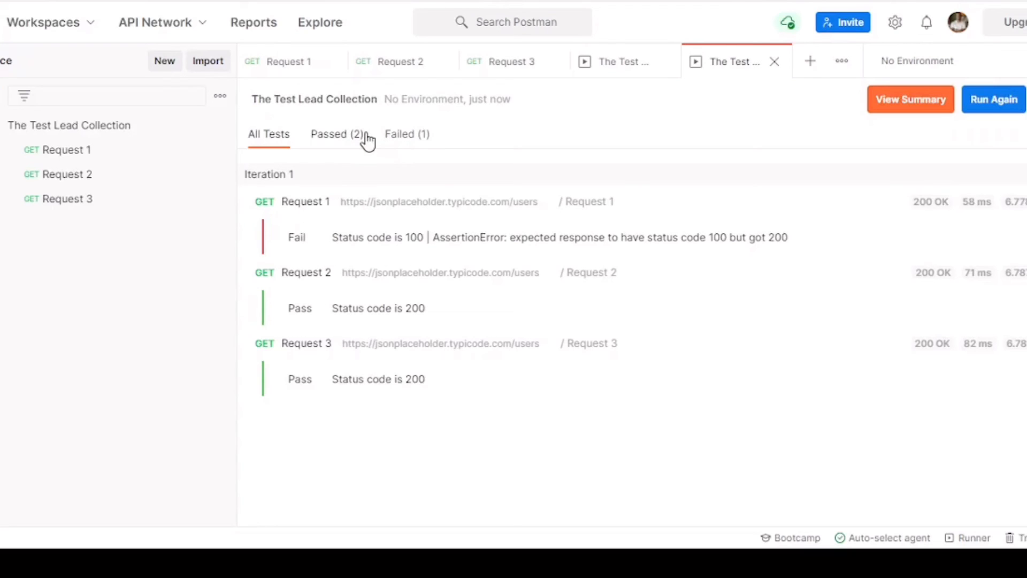
Filter to the failed Request 1 test, view the run summary, and return to Request 1.
left_click(407, 135)
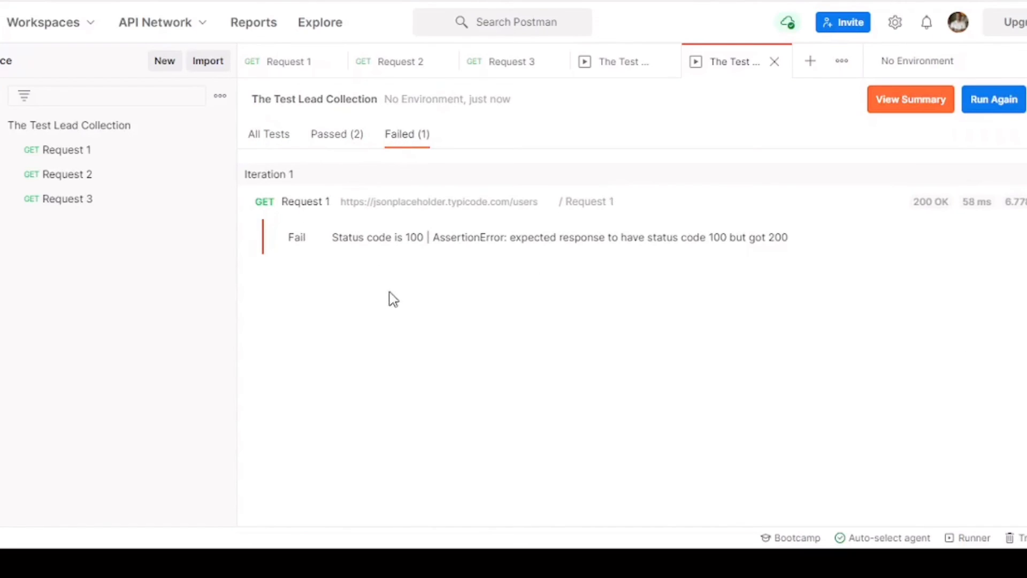
mouse_move(910, 99)
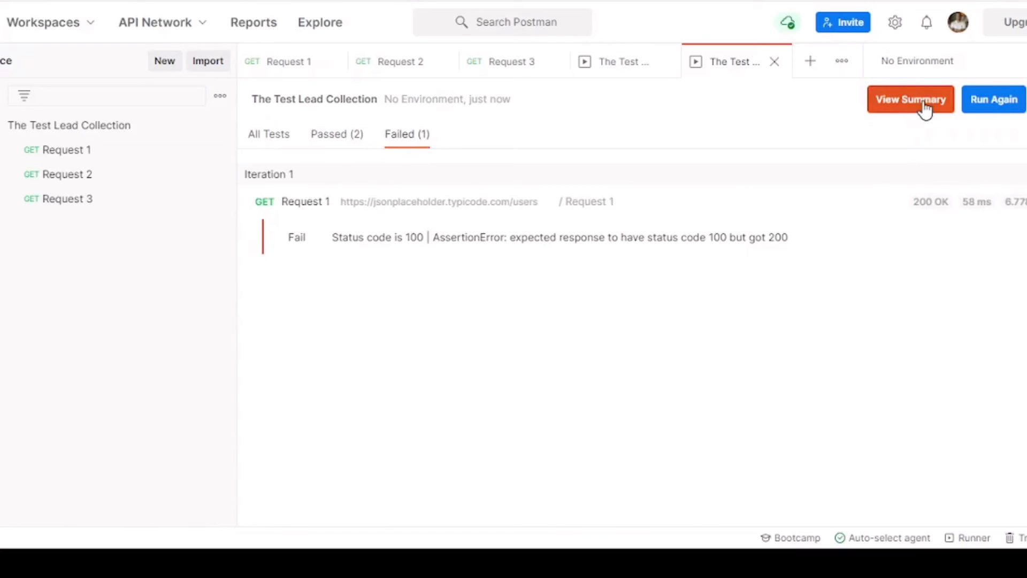
left_click(909, 98)
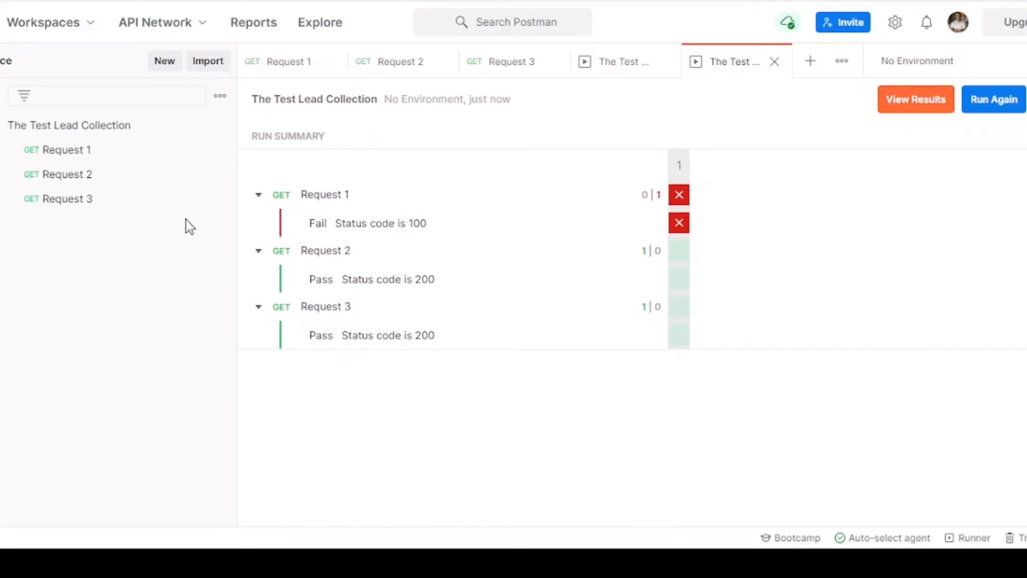
left_click(288, 61)
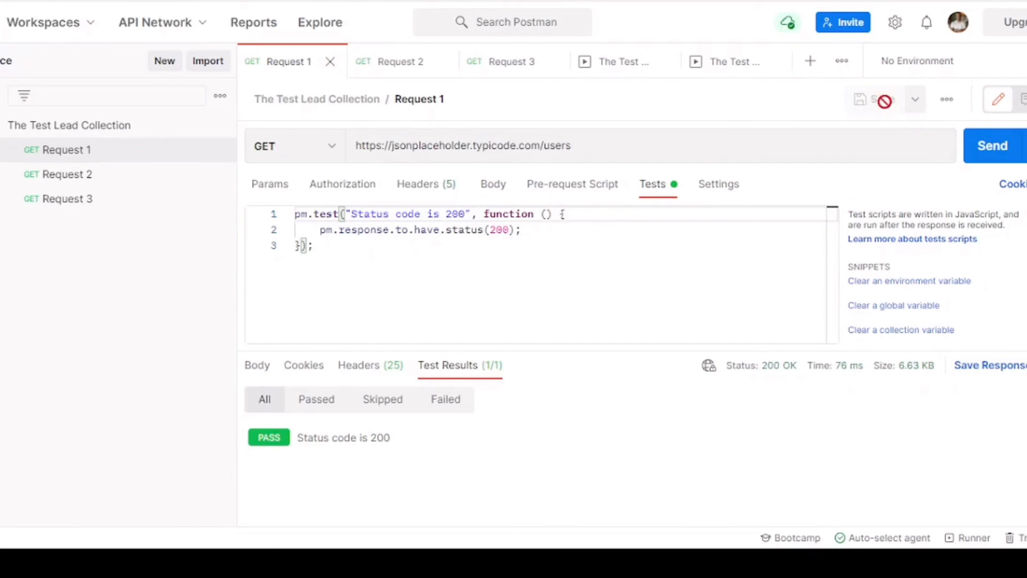
Run The Test Lead Collection with Iterations set to 2.
left_click(219, 126)
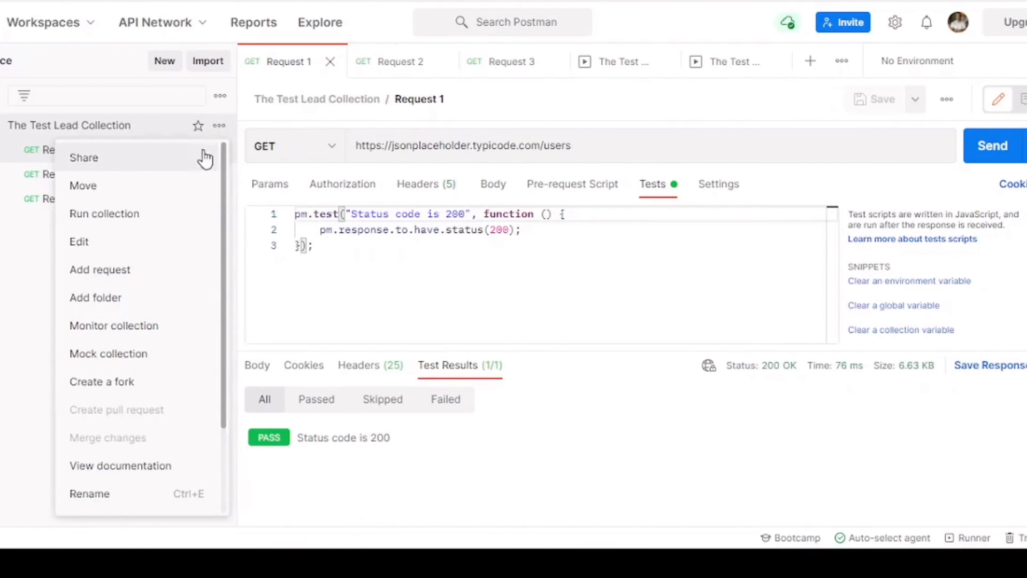
left_click(104, 214)
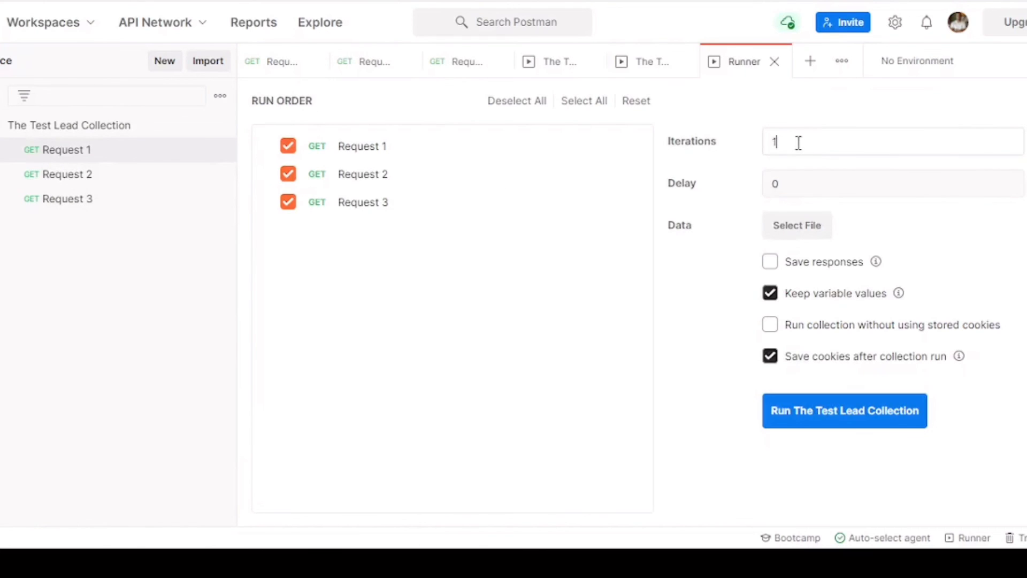
type("2")
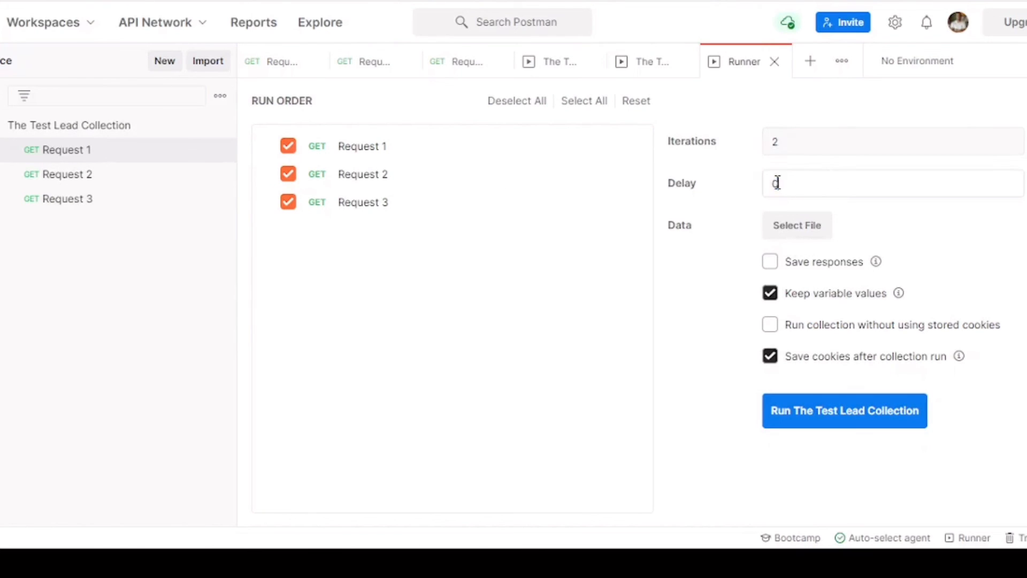
left_click(844, 410)
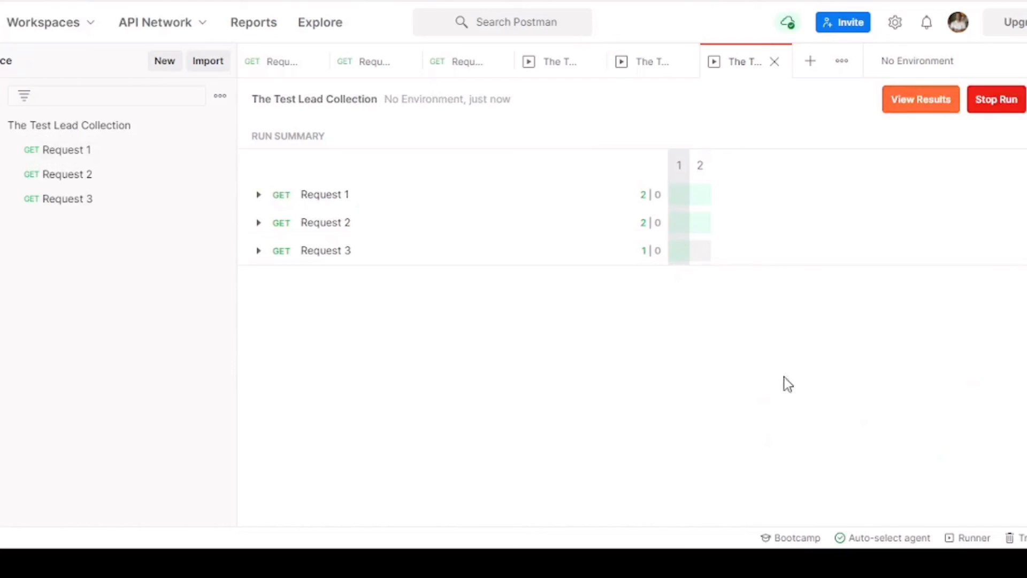
Review Request 1 and 2 results and the detailed view showing all six status-200 tests passing.
left_click(258, 194)
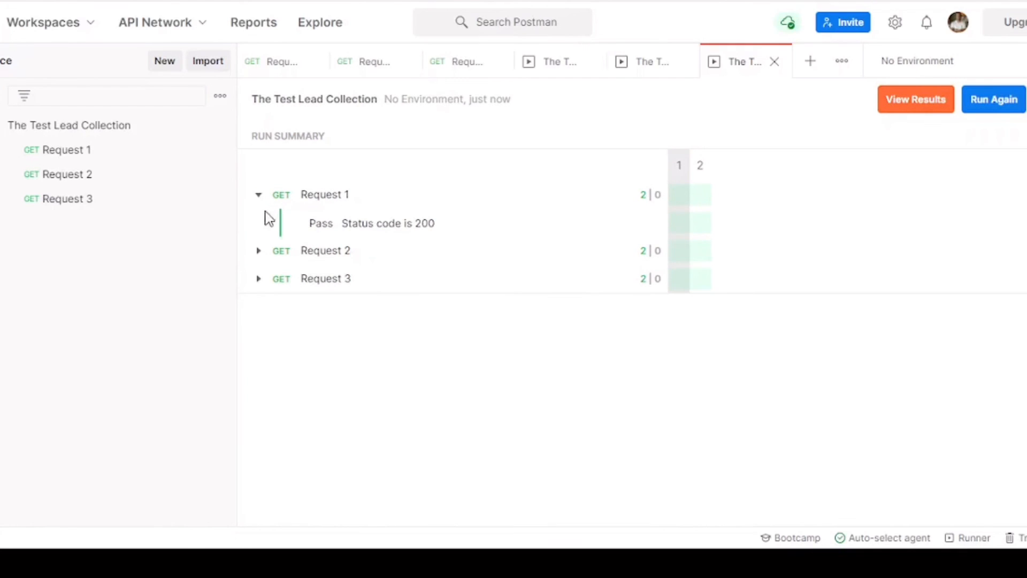
left_click(258, 250)
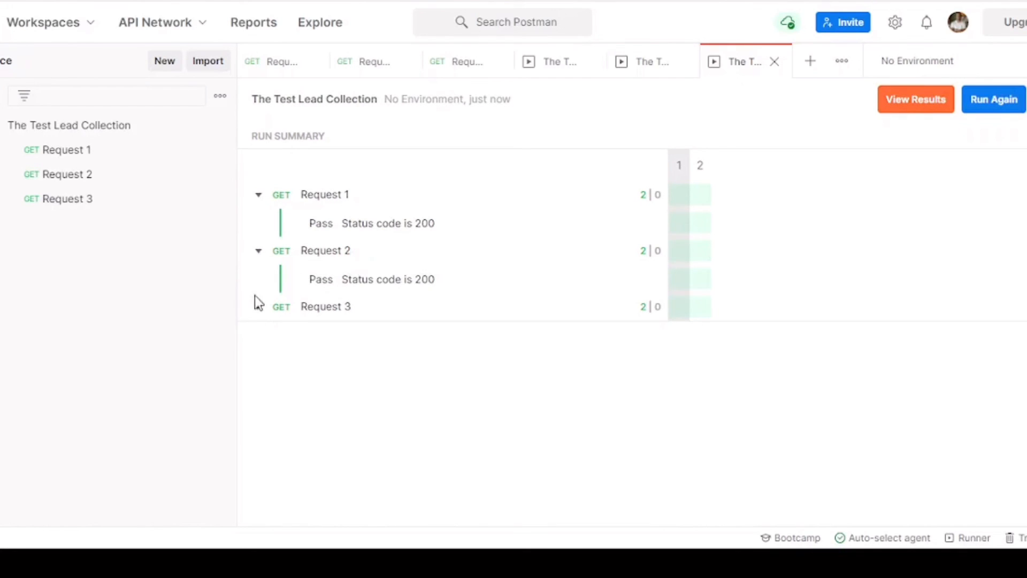
left_click(914, 98)
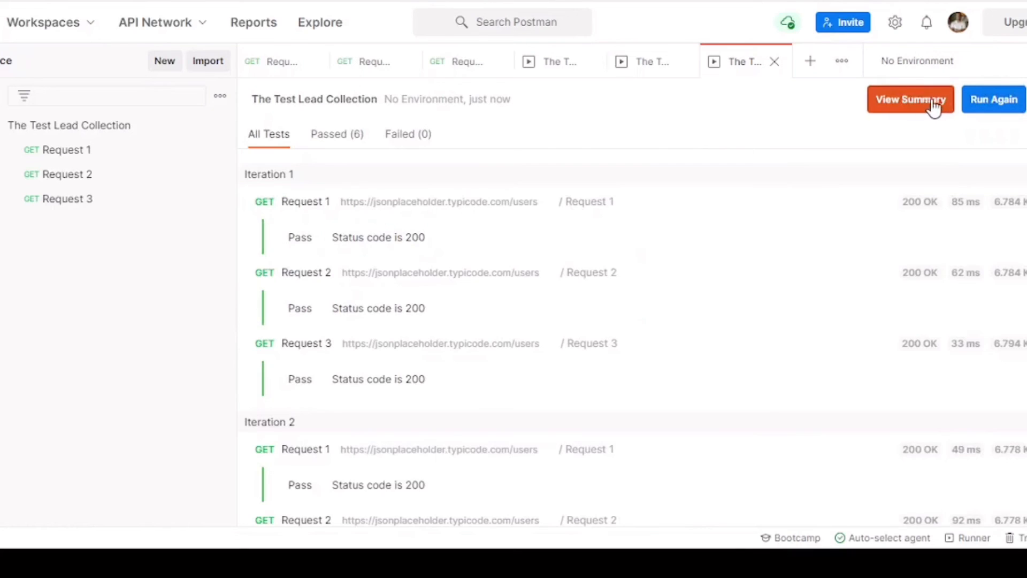
mouse_move(516, 302)
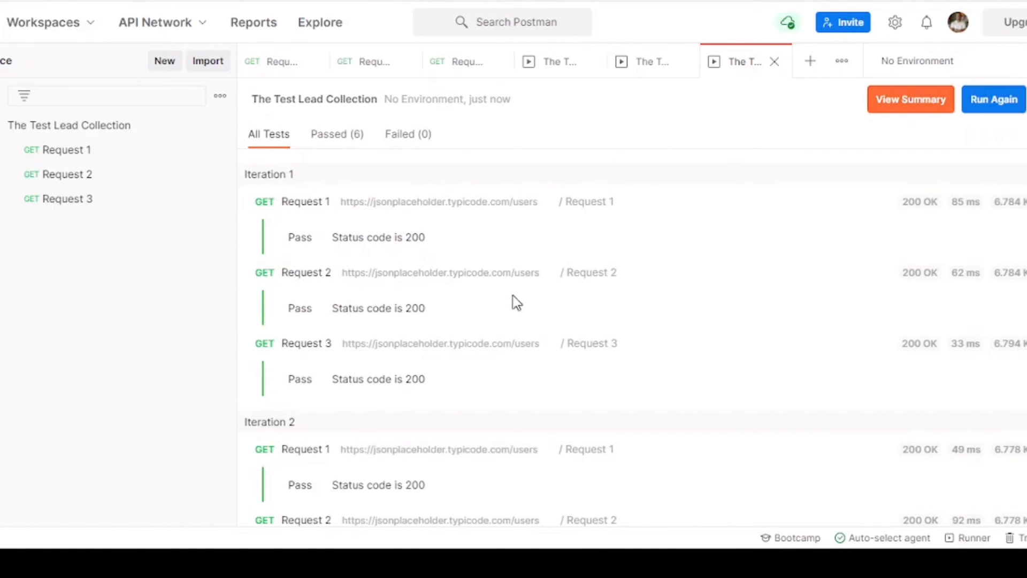
mouse_move(316, 180)
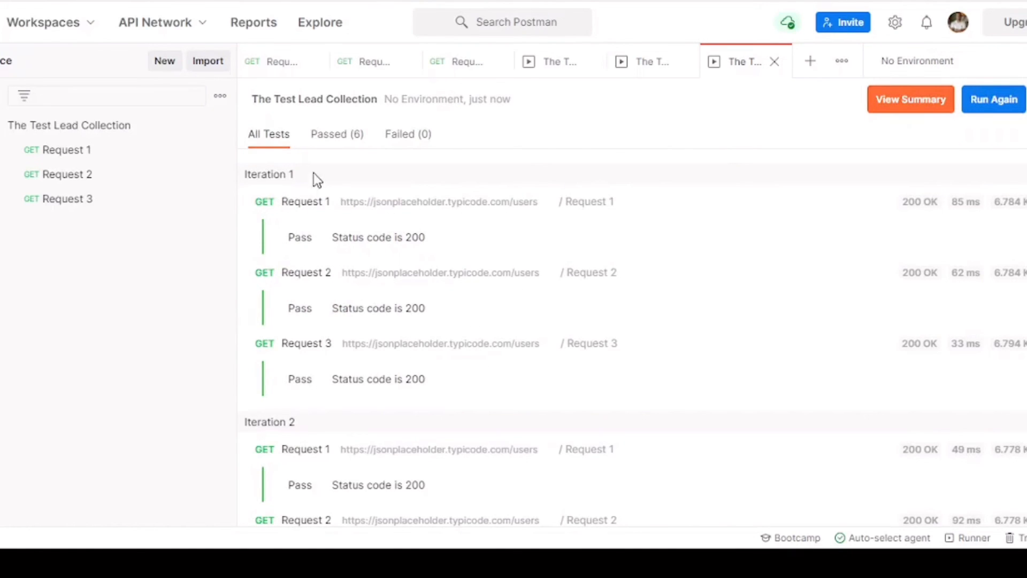
scroll("down", 3)
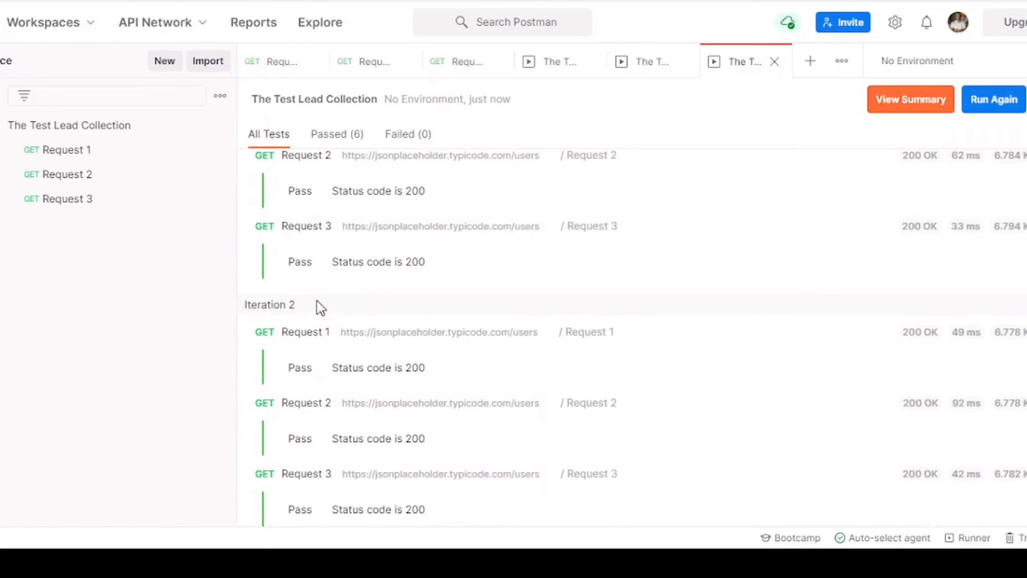